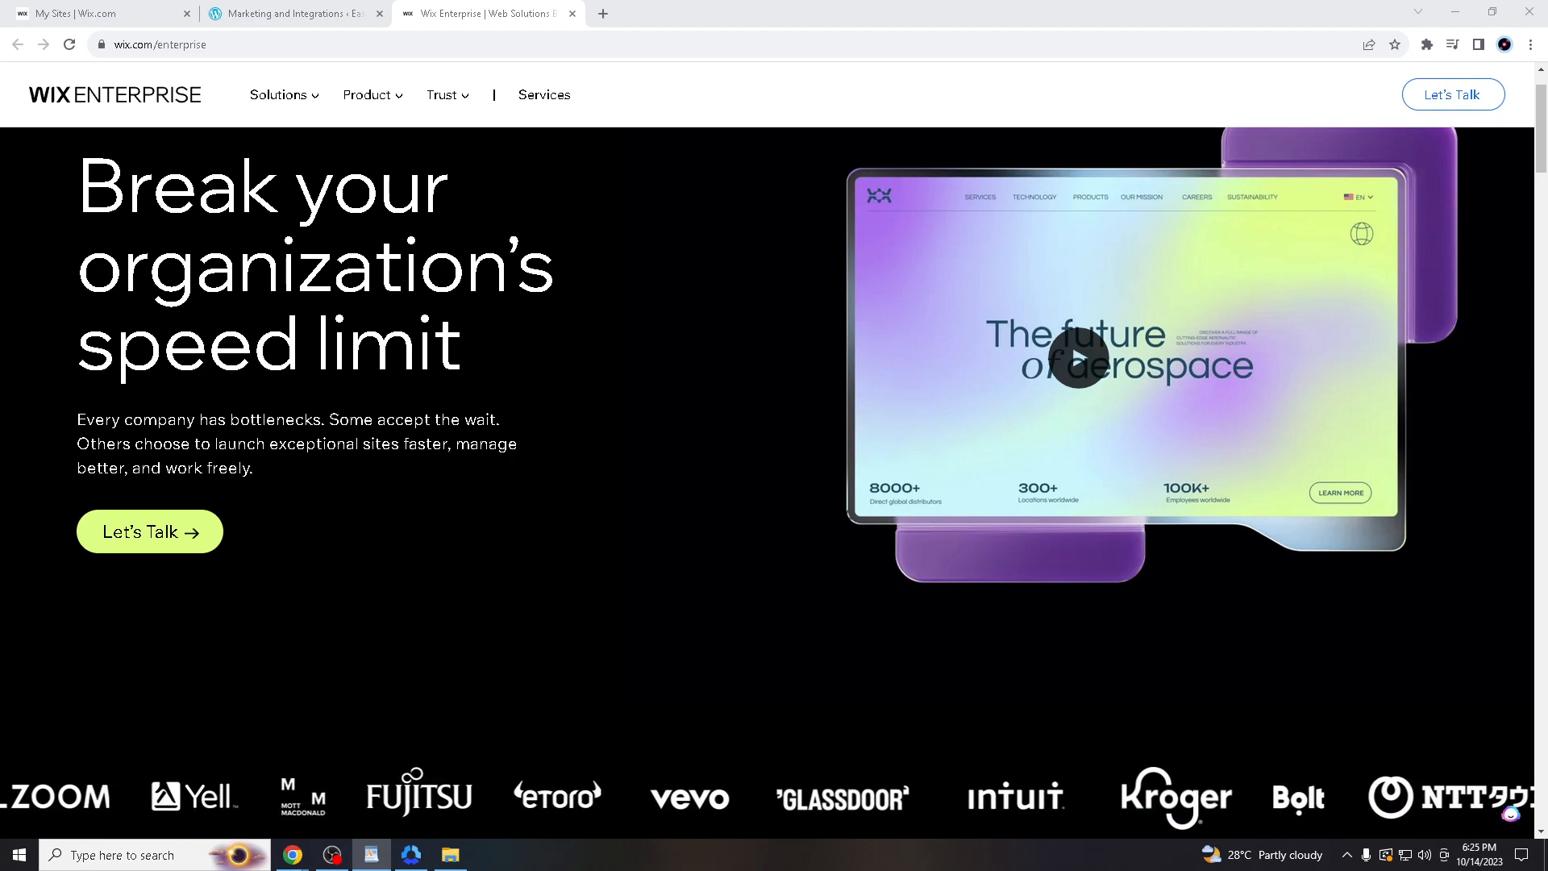
Step: View the published Tote shop site live from the recent sites in My Sites
scroll("left", 3)
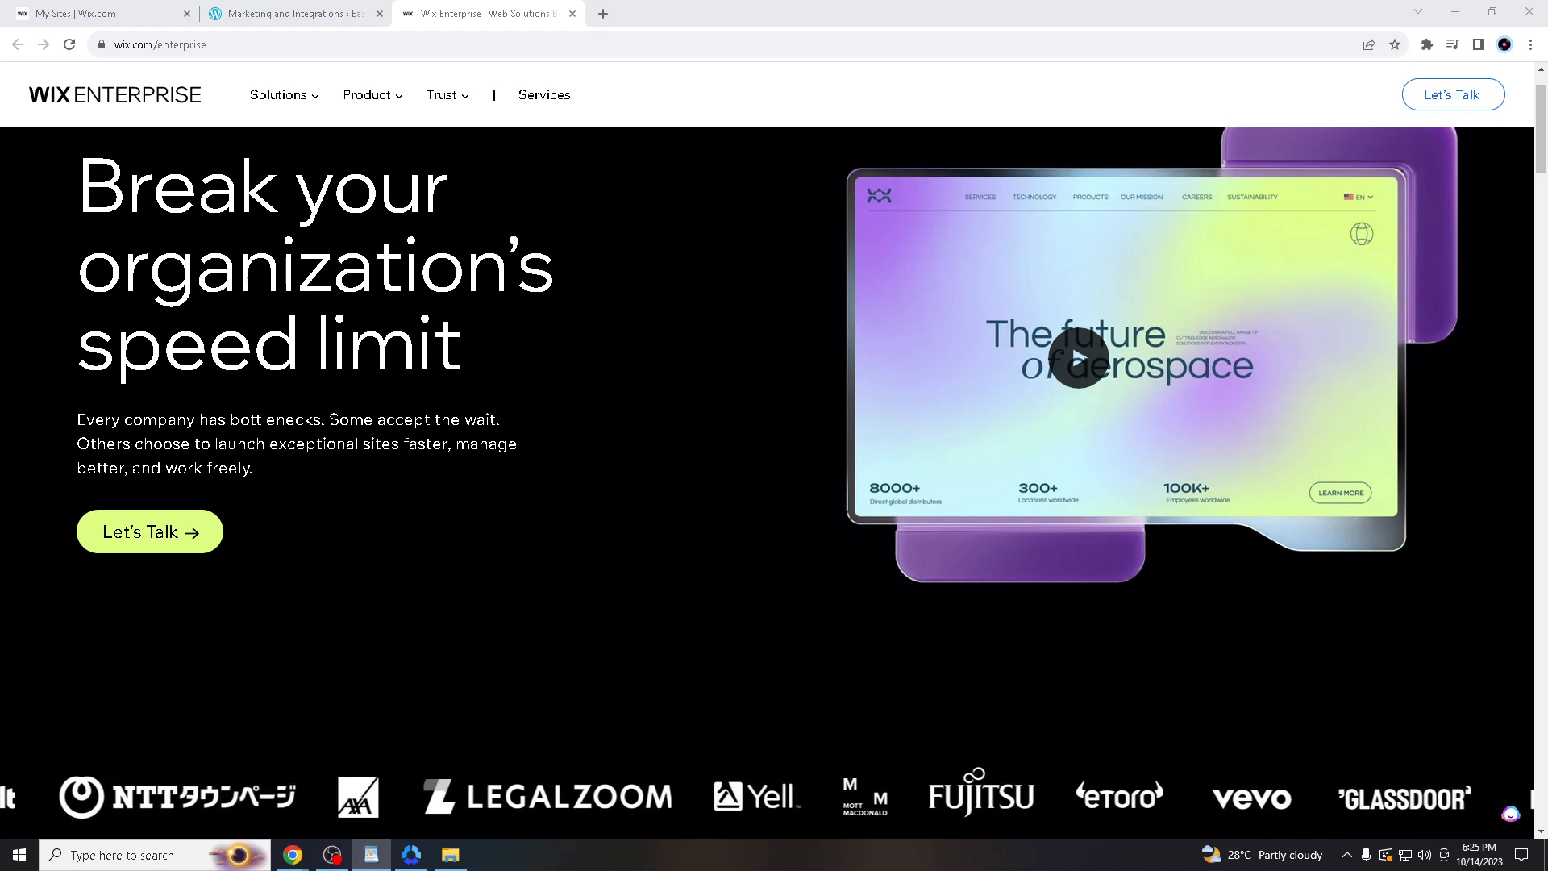
scroll("left", 3)
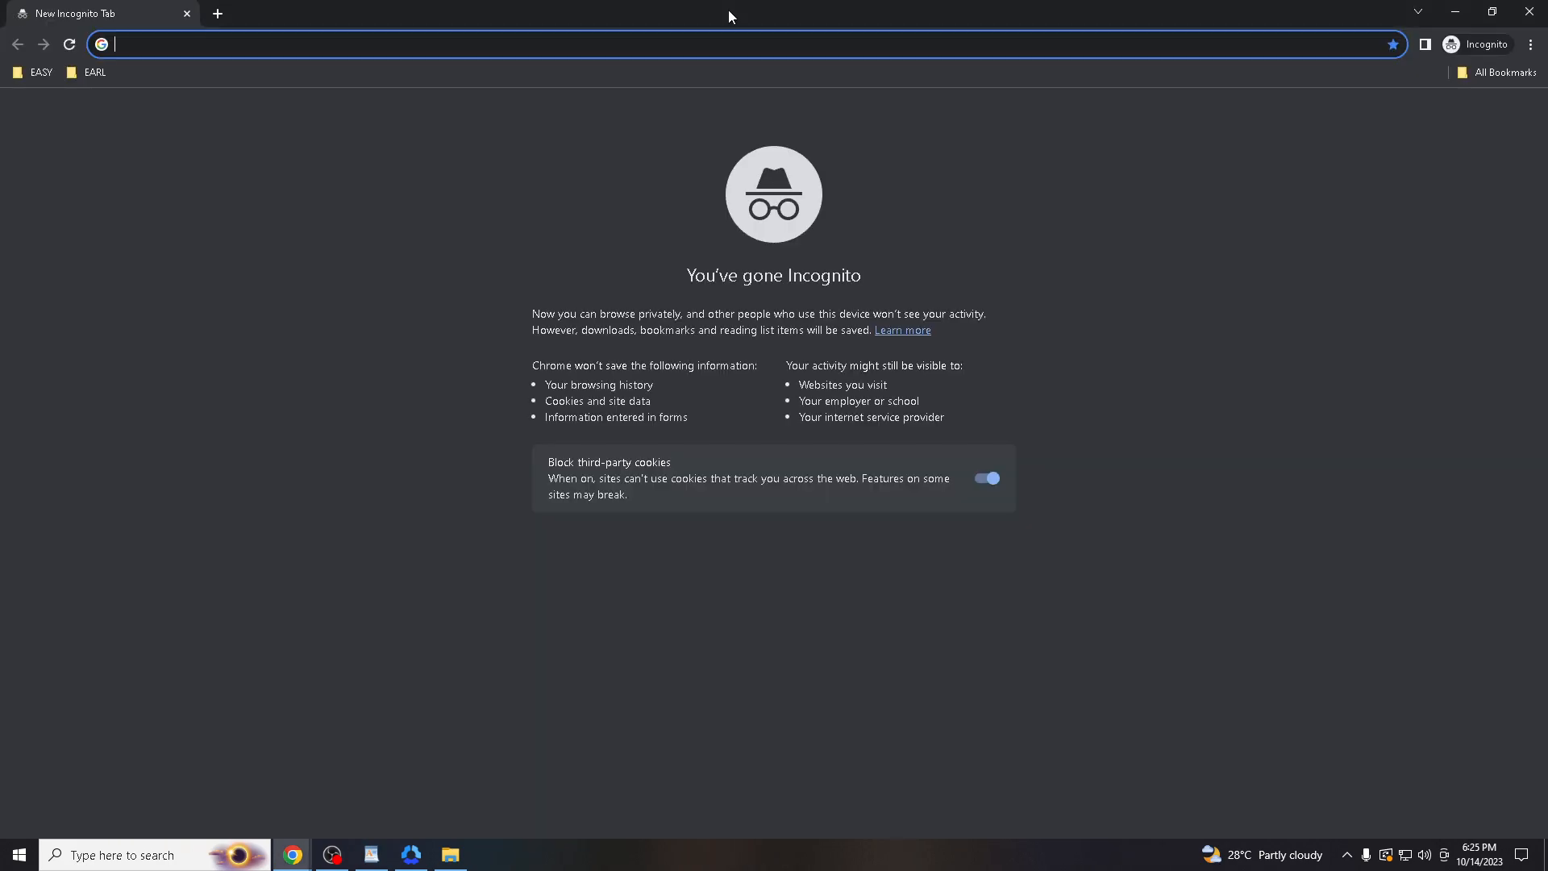
mouse_move(1221, 188)
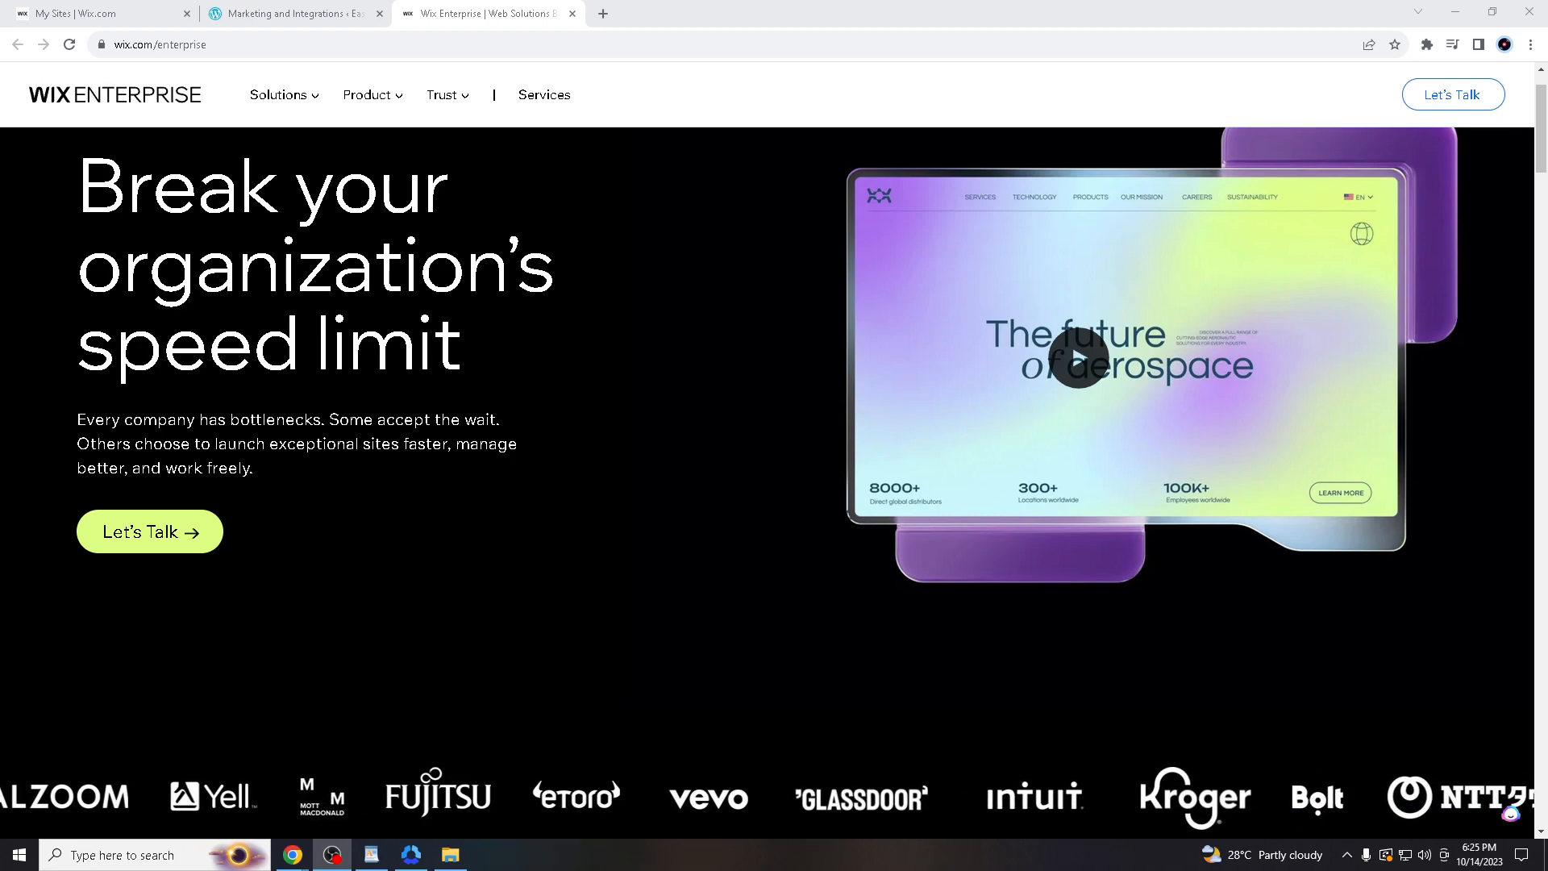
scroll("left", 3)
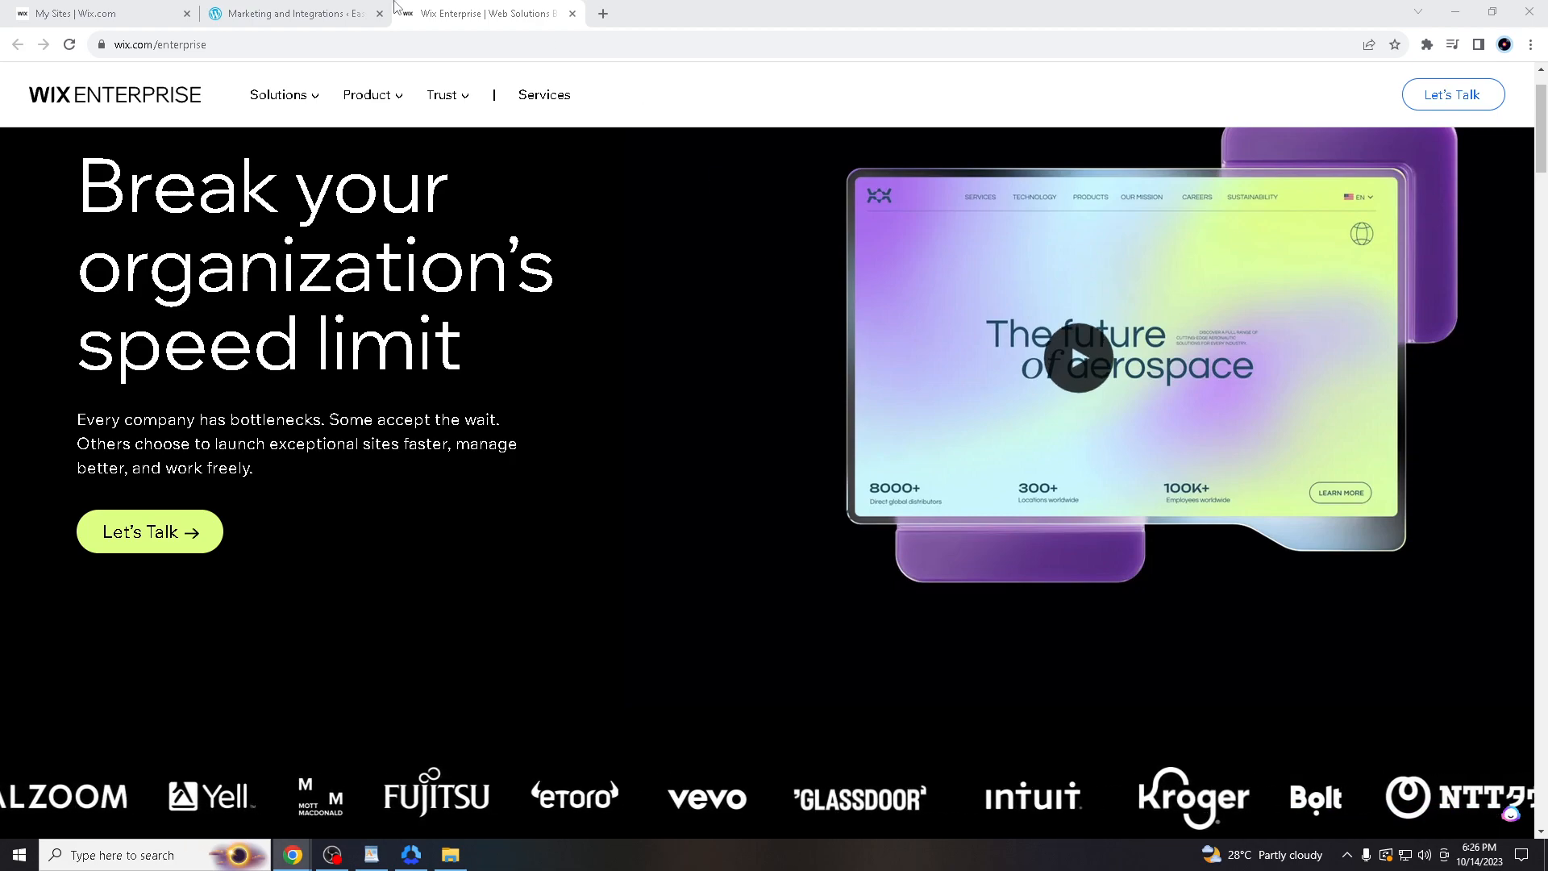
left_click(98, 13)
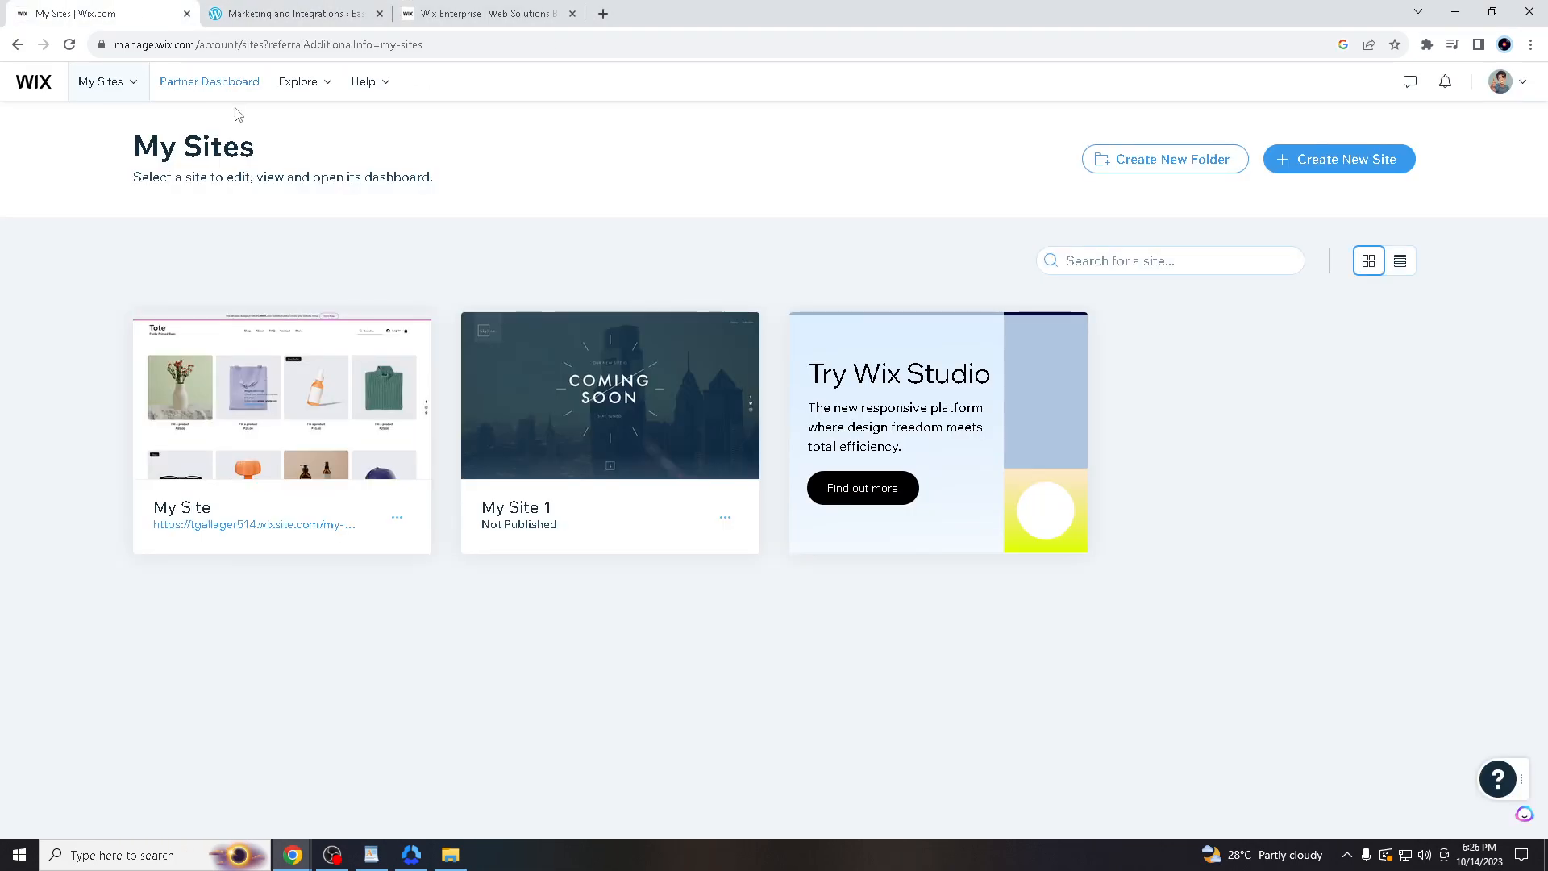
left_click(101, 81)
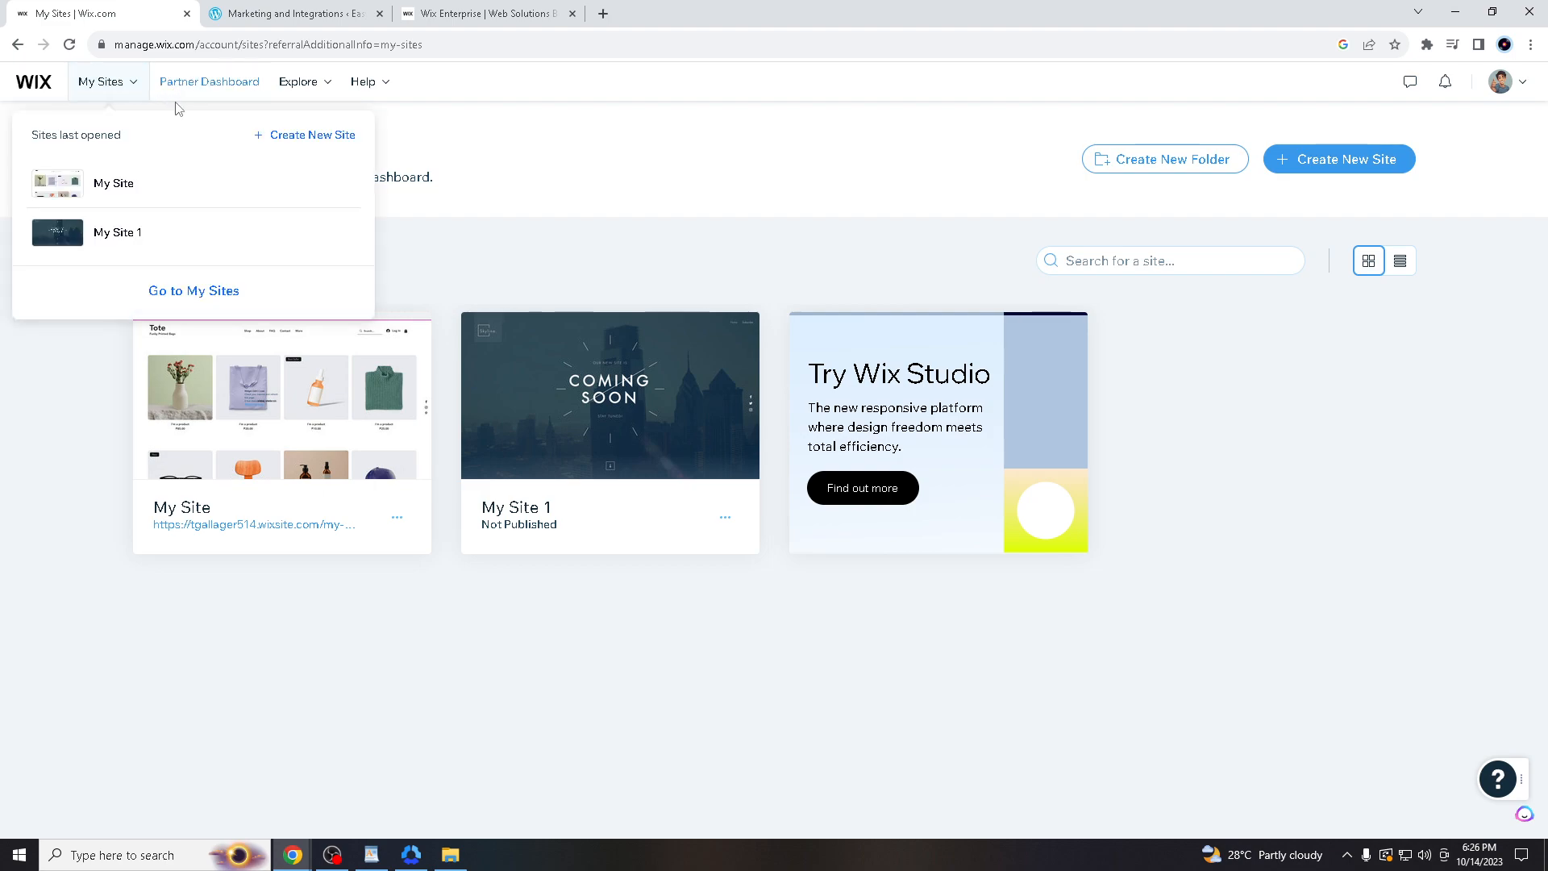
mouse_move(298, 532)
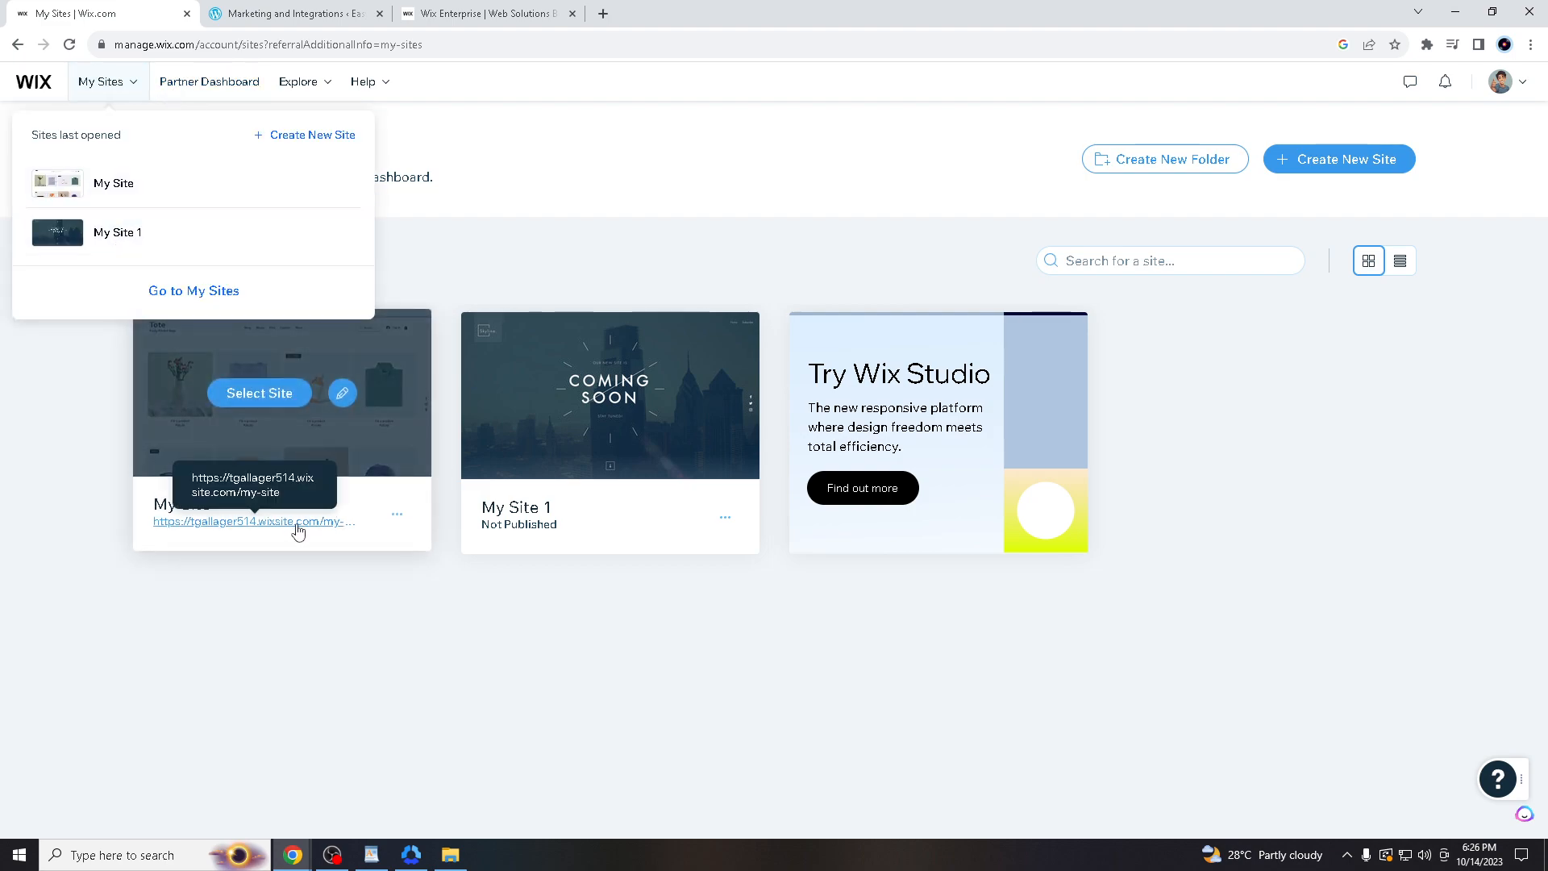
left_click(252, 522)
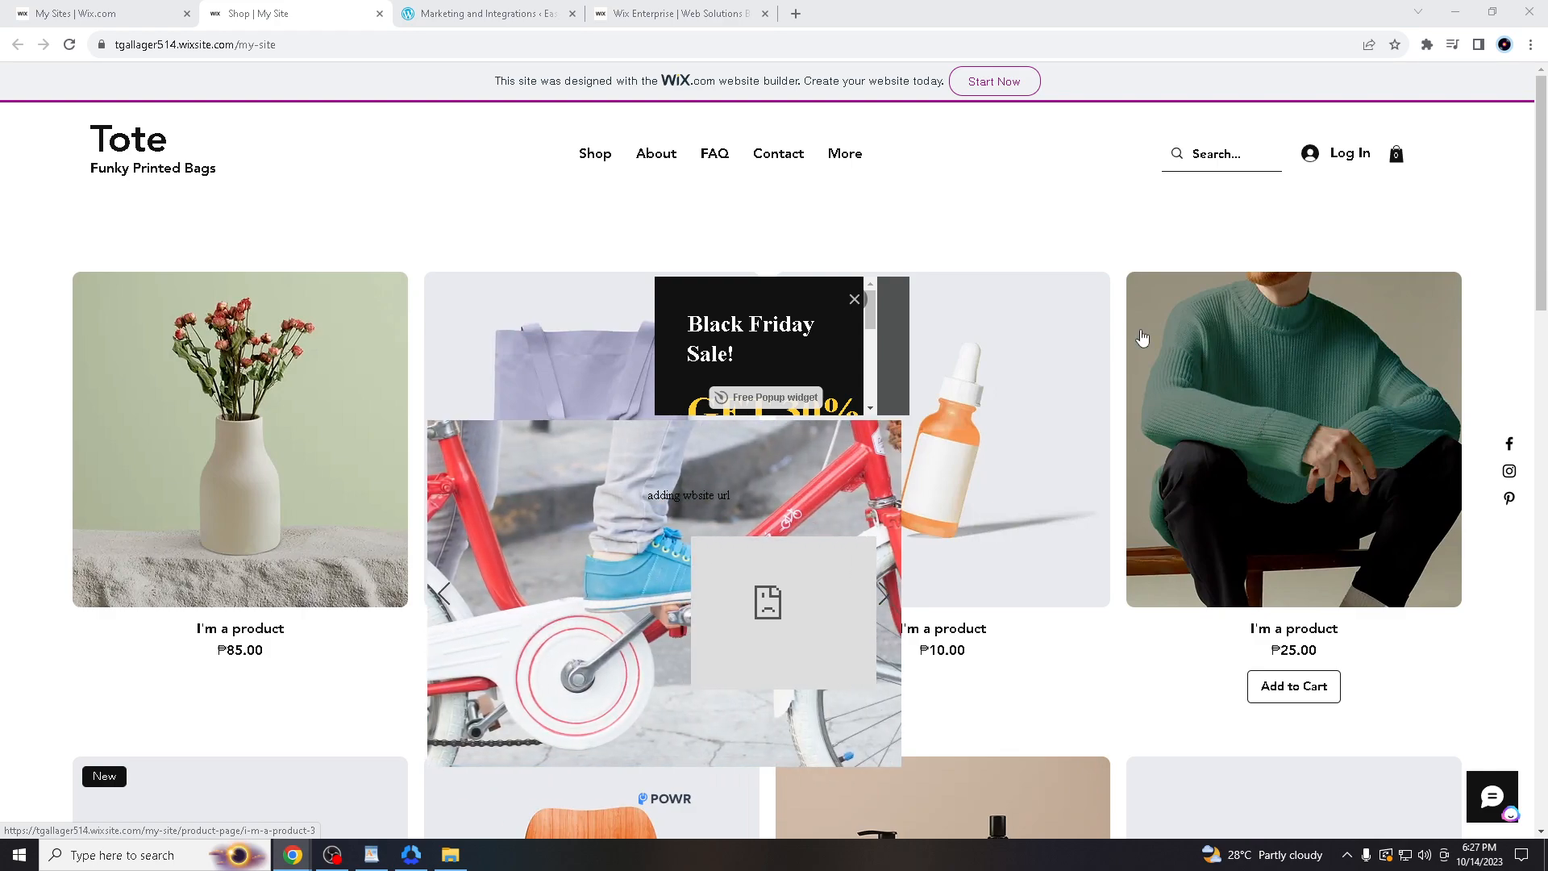
Step: Return to the full sites list and open My Site in the website editor
left_click(98, 12)
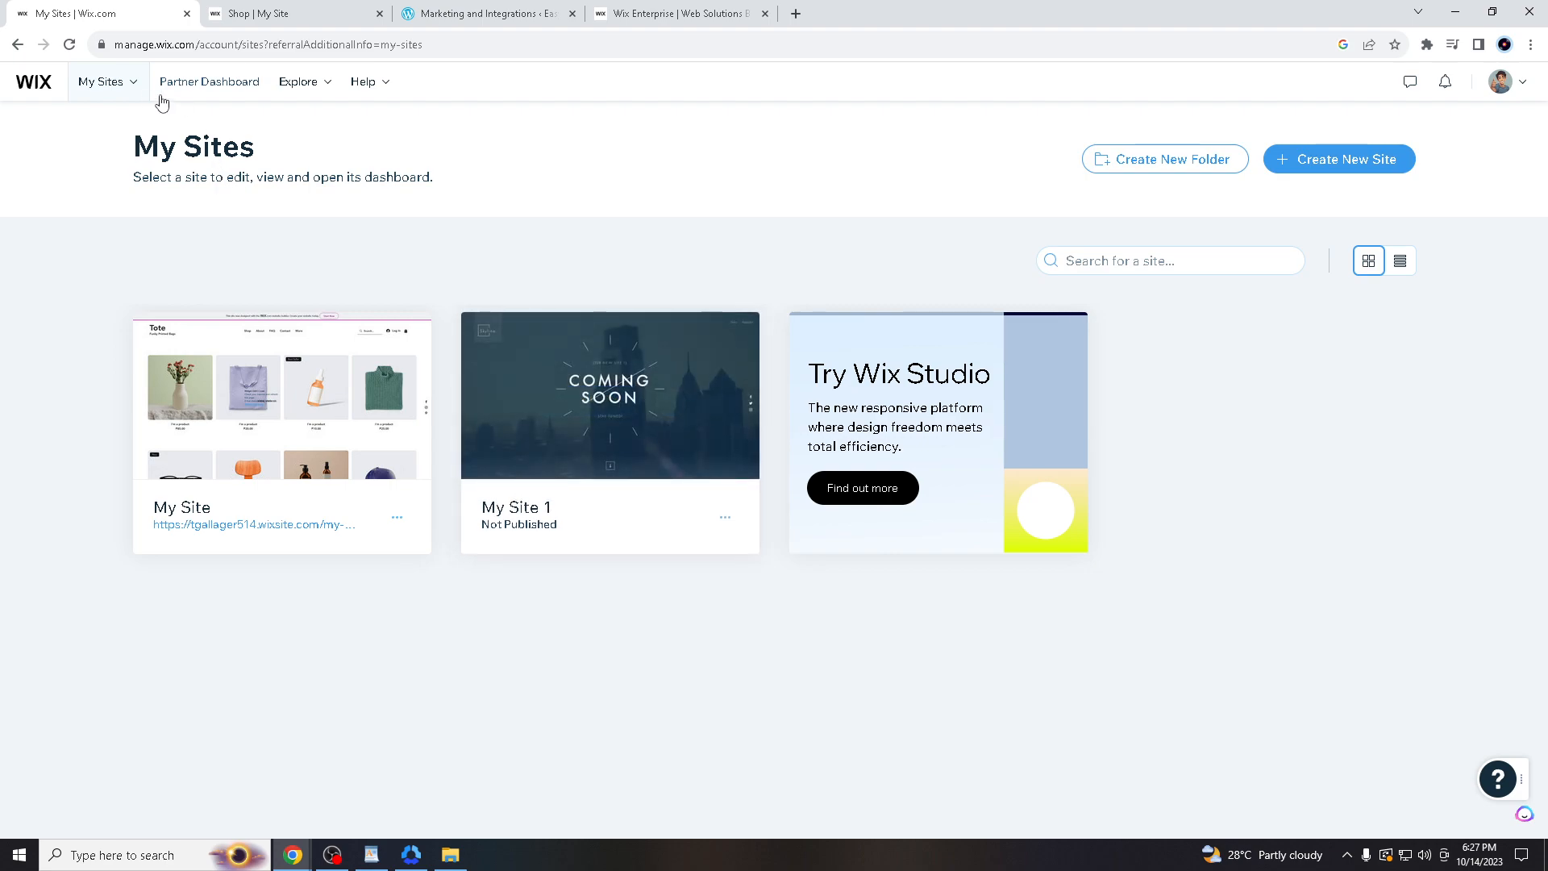
left_click(101, 80)
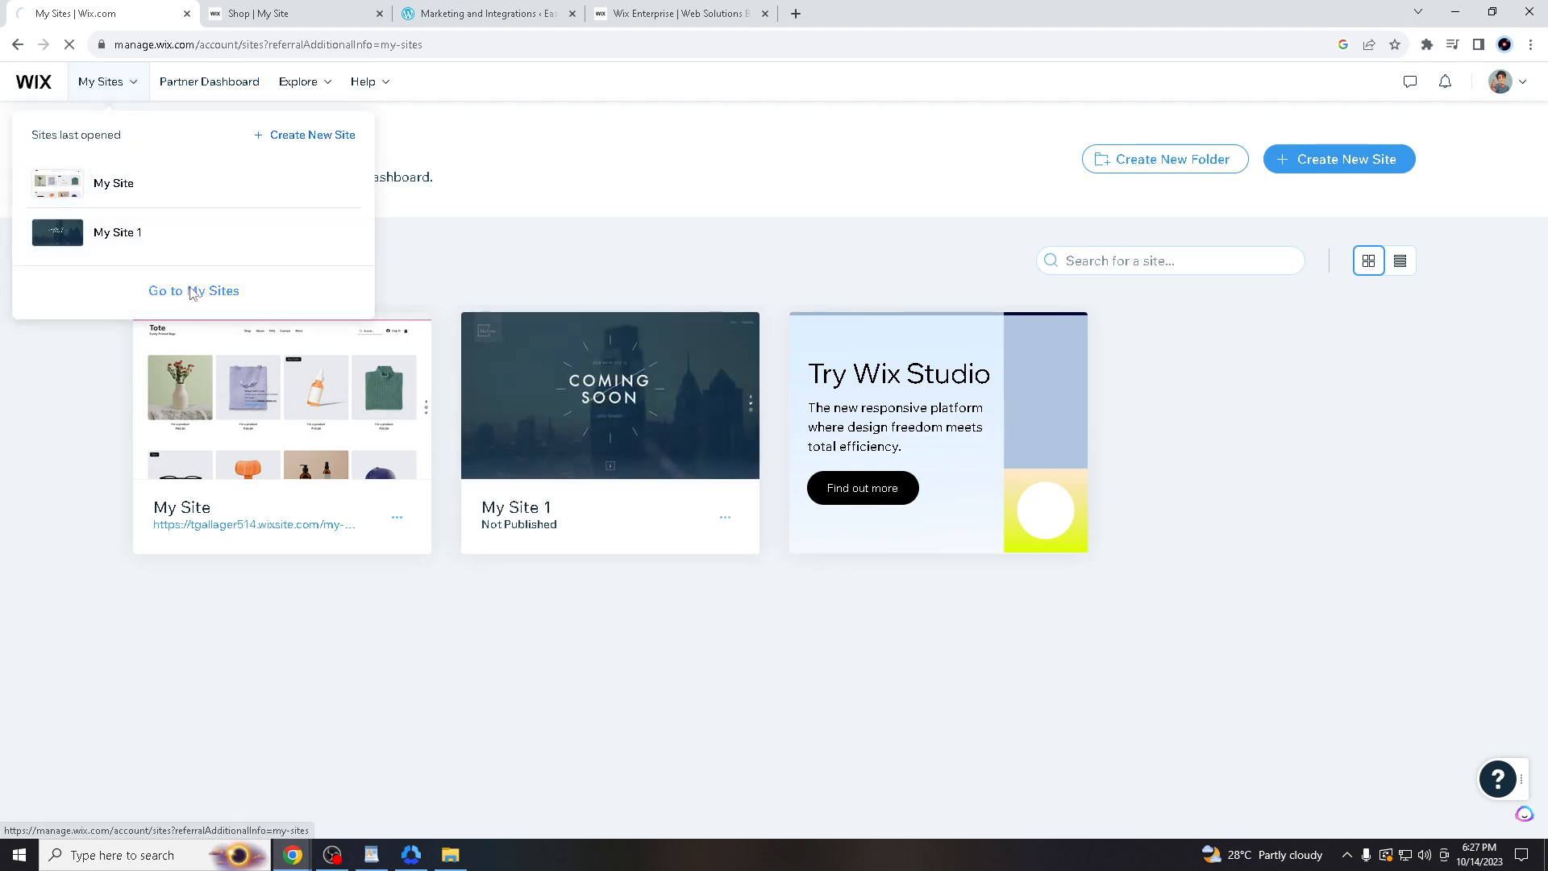
left_click(193, 290)
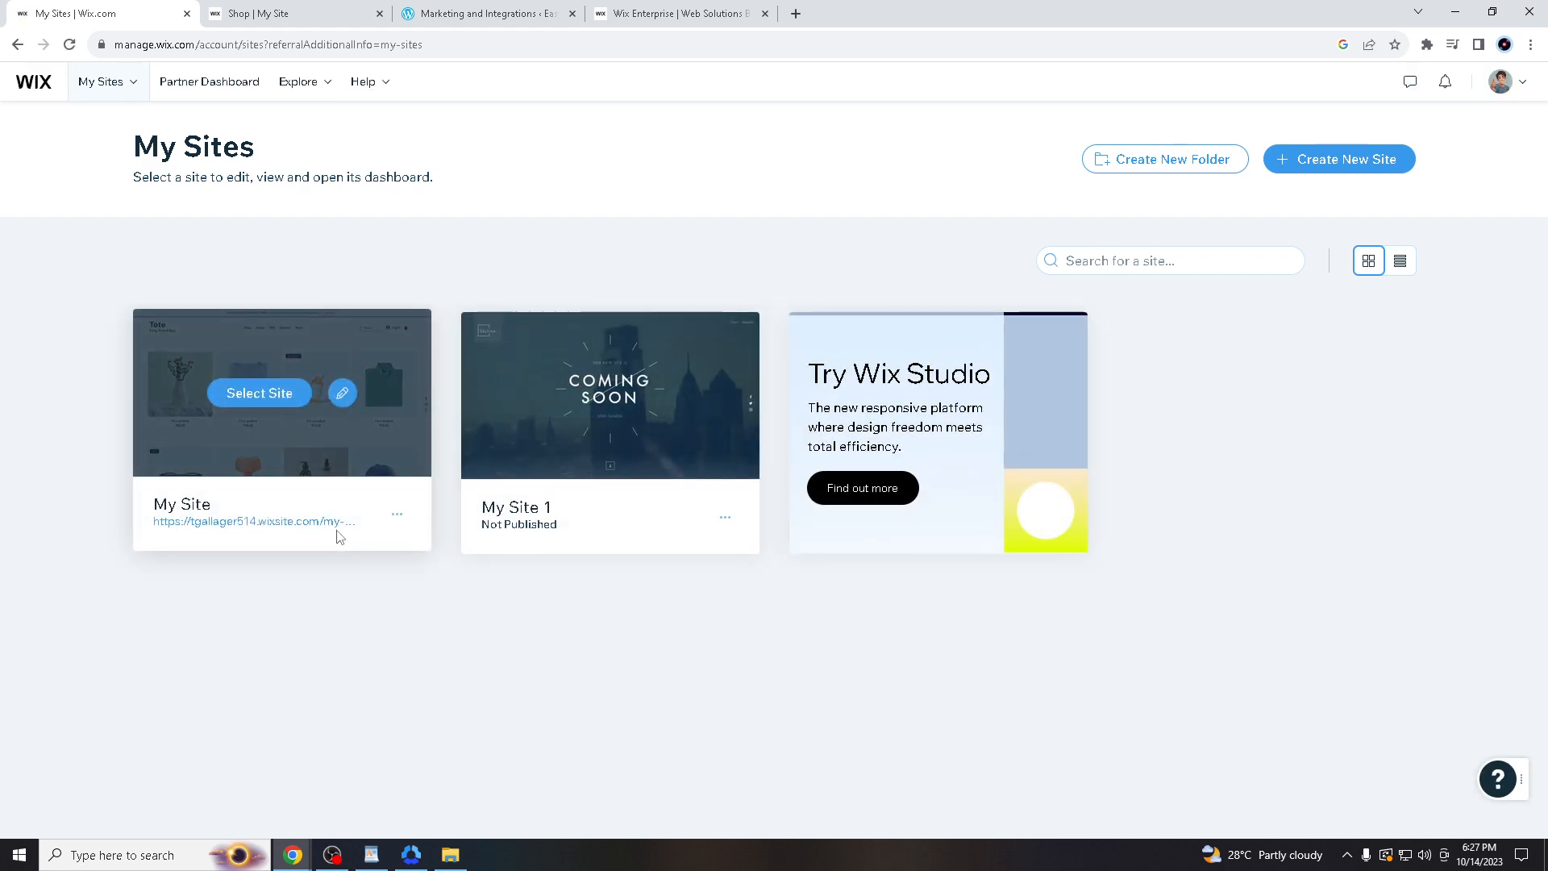
left_click(397, 515)
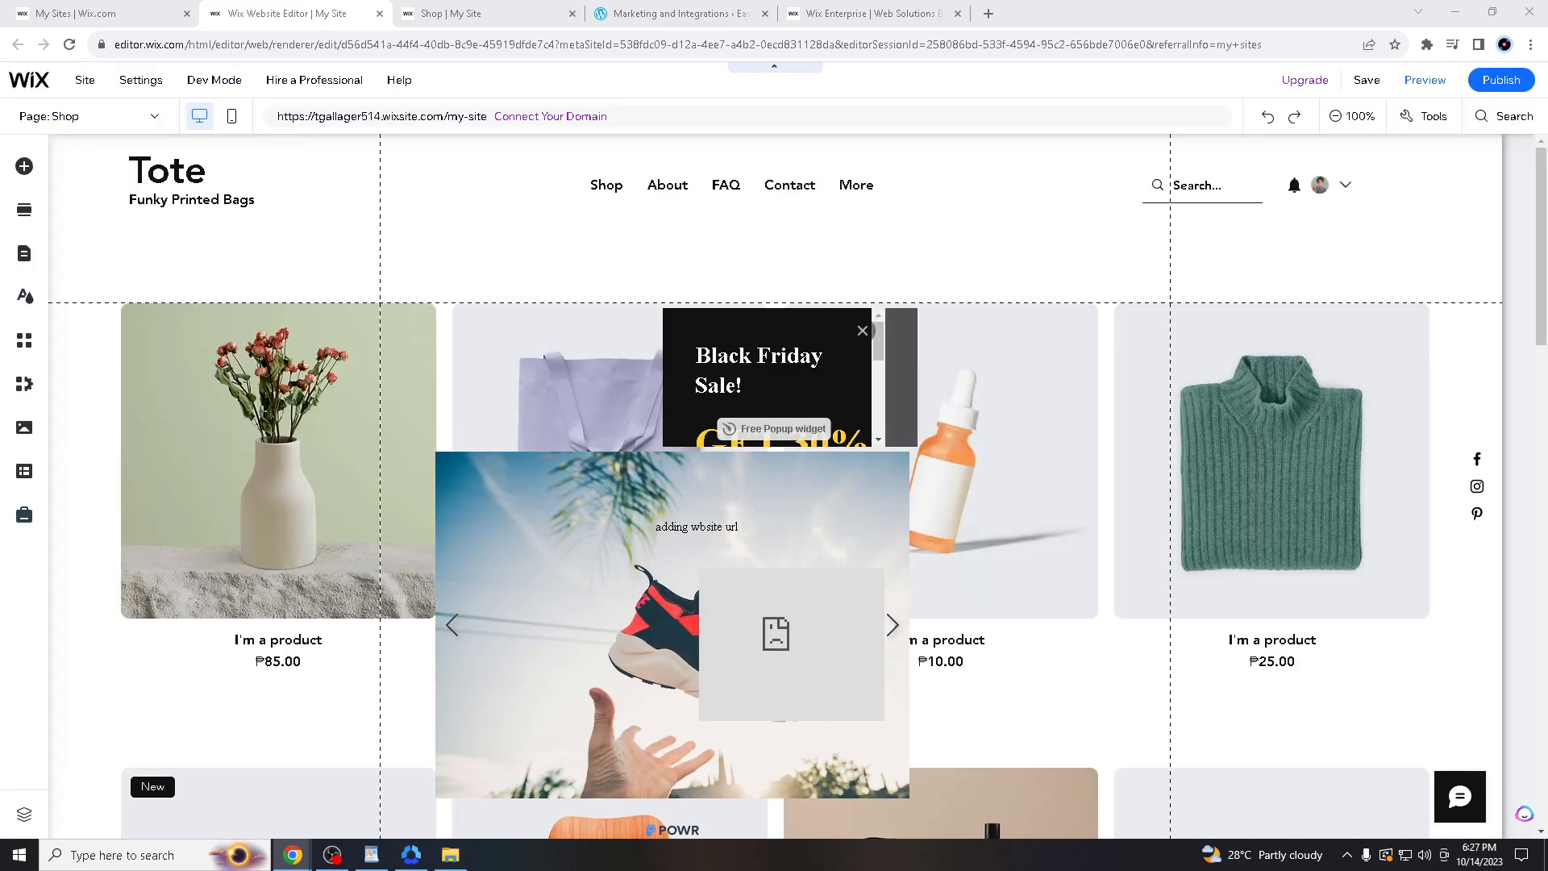
Step: Review the Tote Shop page in the Wix Editor, clicking on it and scrolling down
left_click(892, 624)
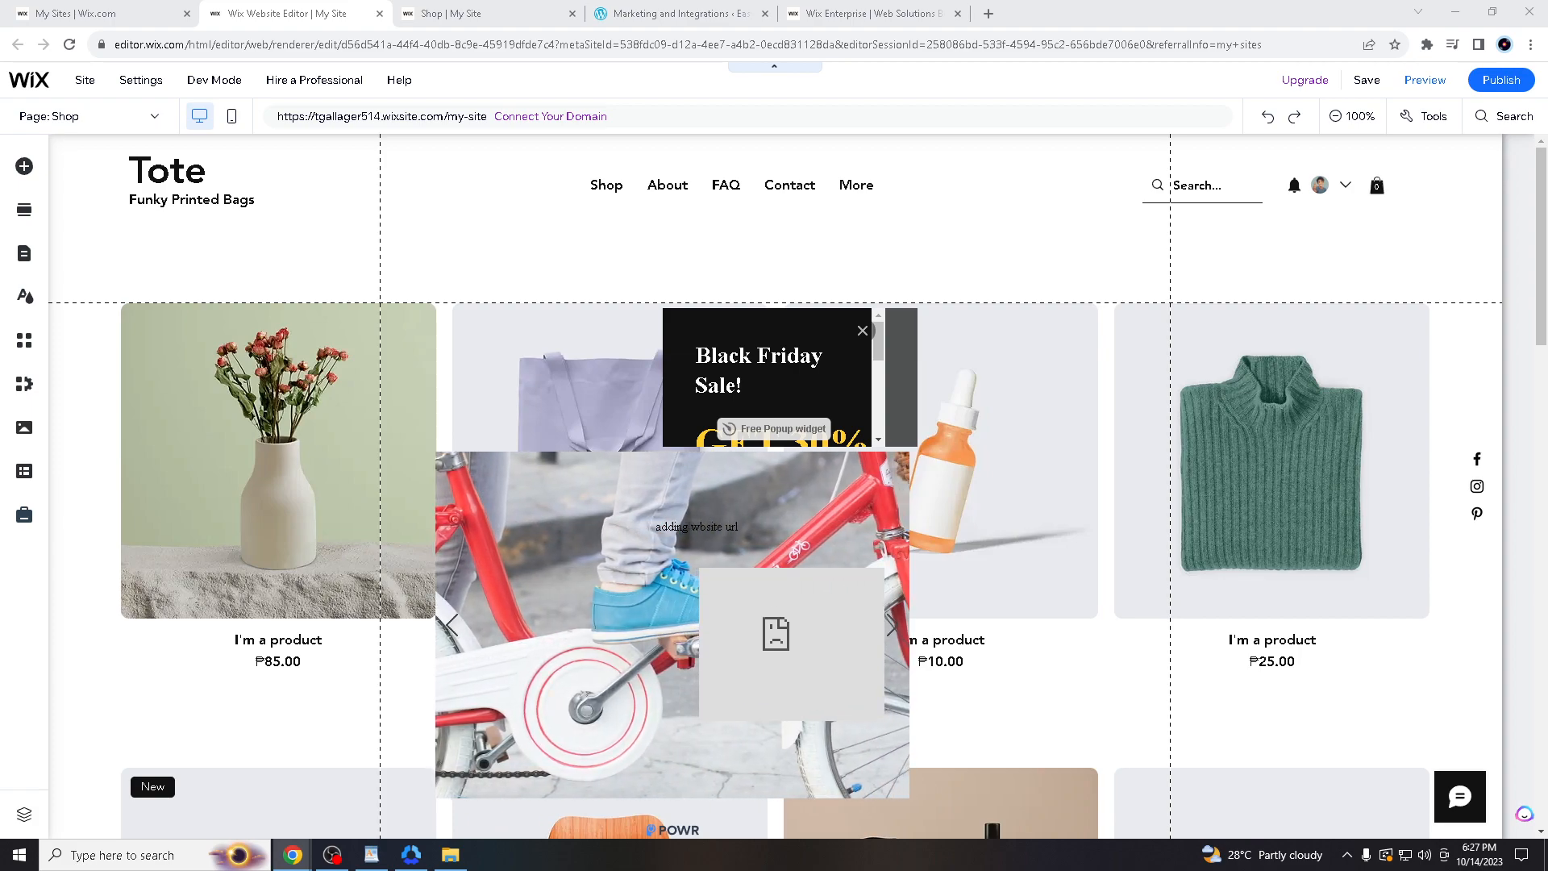
left_click(891, 625)
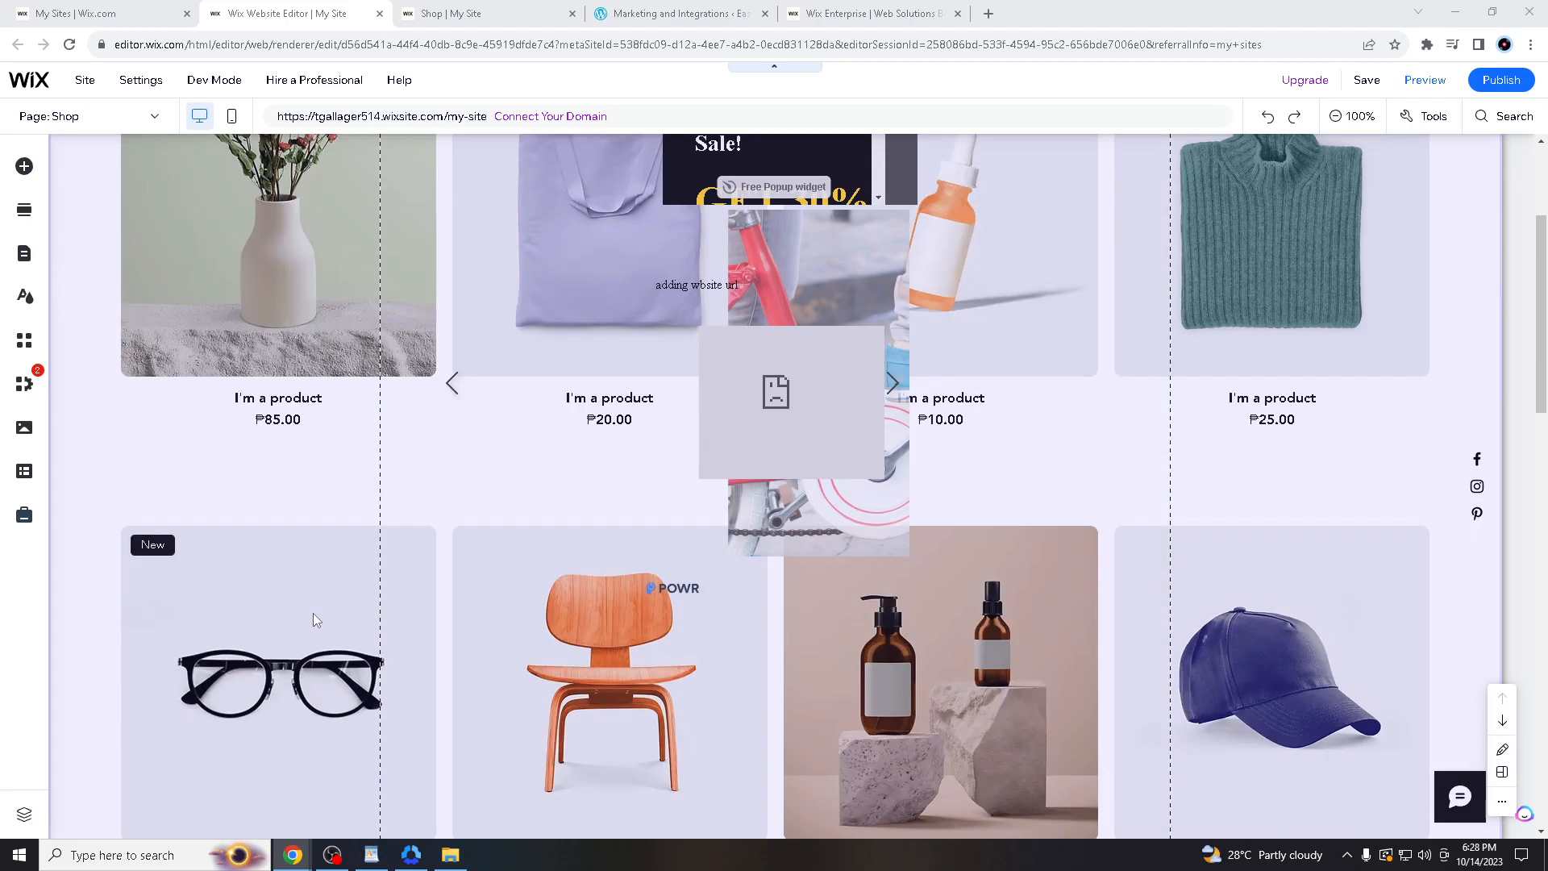
scroll("down", 3)
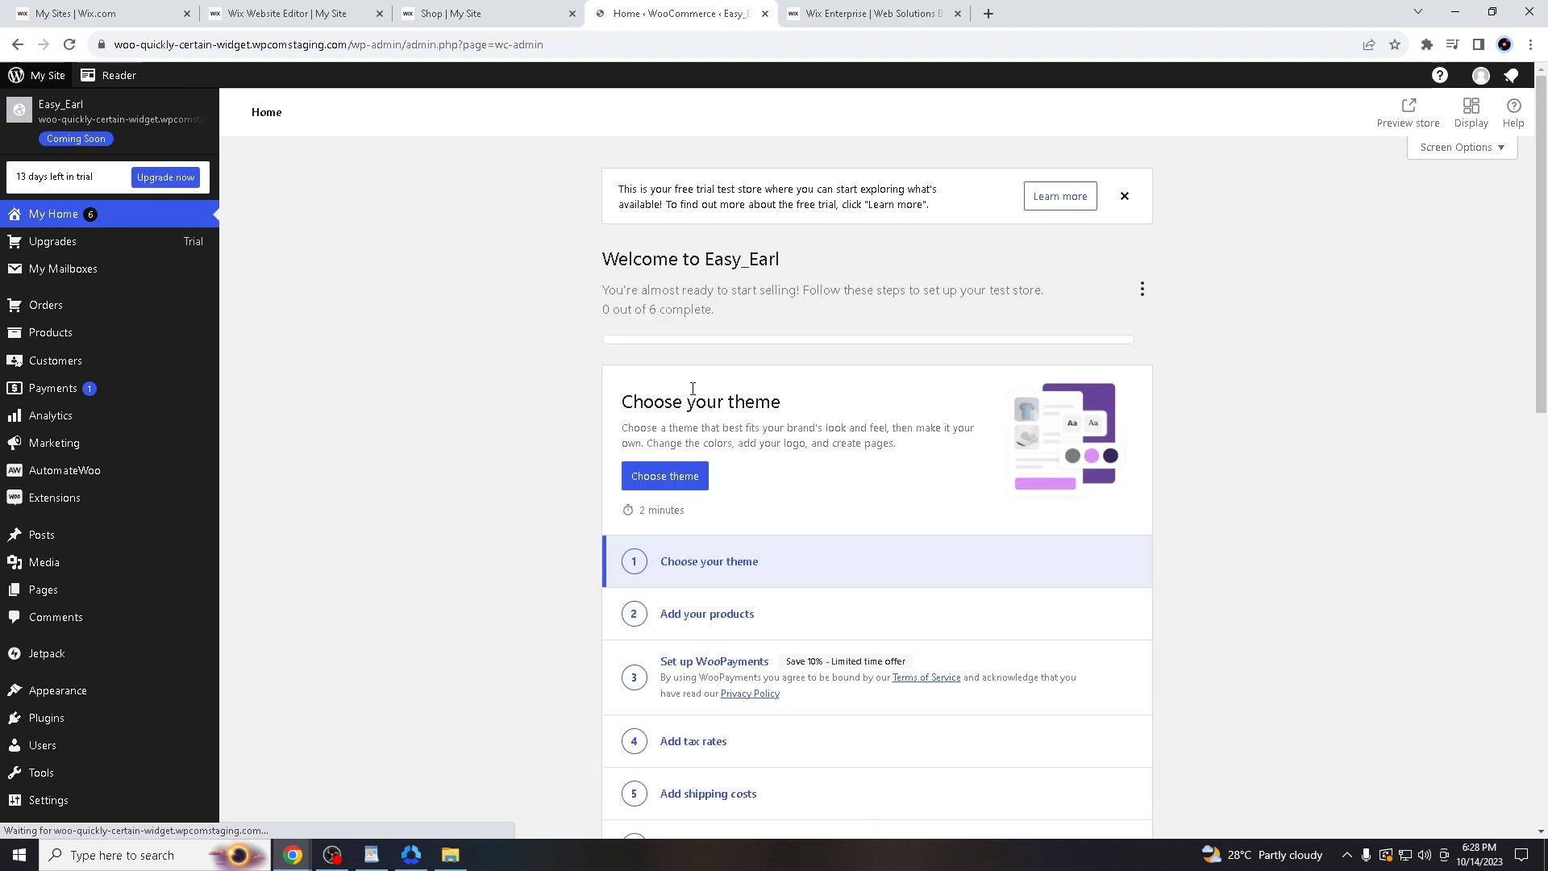
scroll("down", 3)
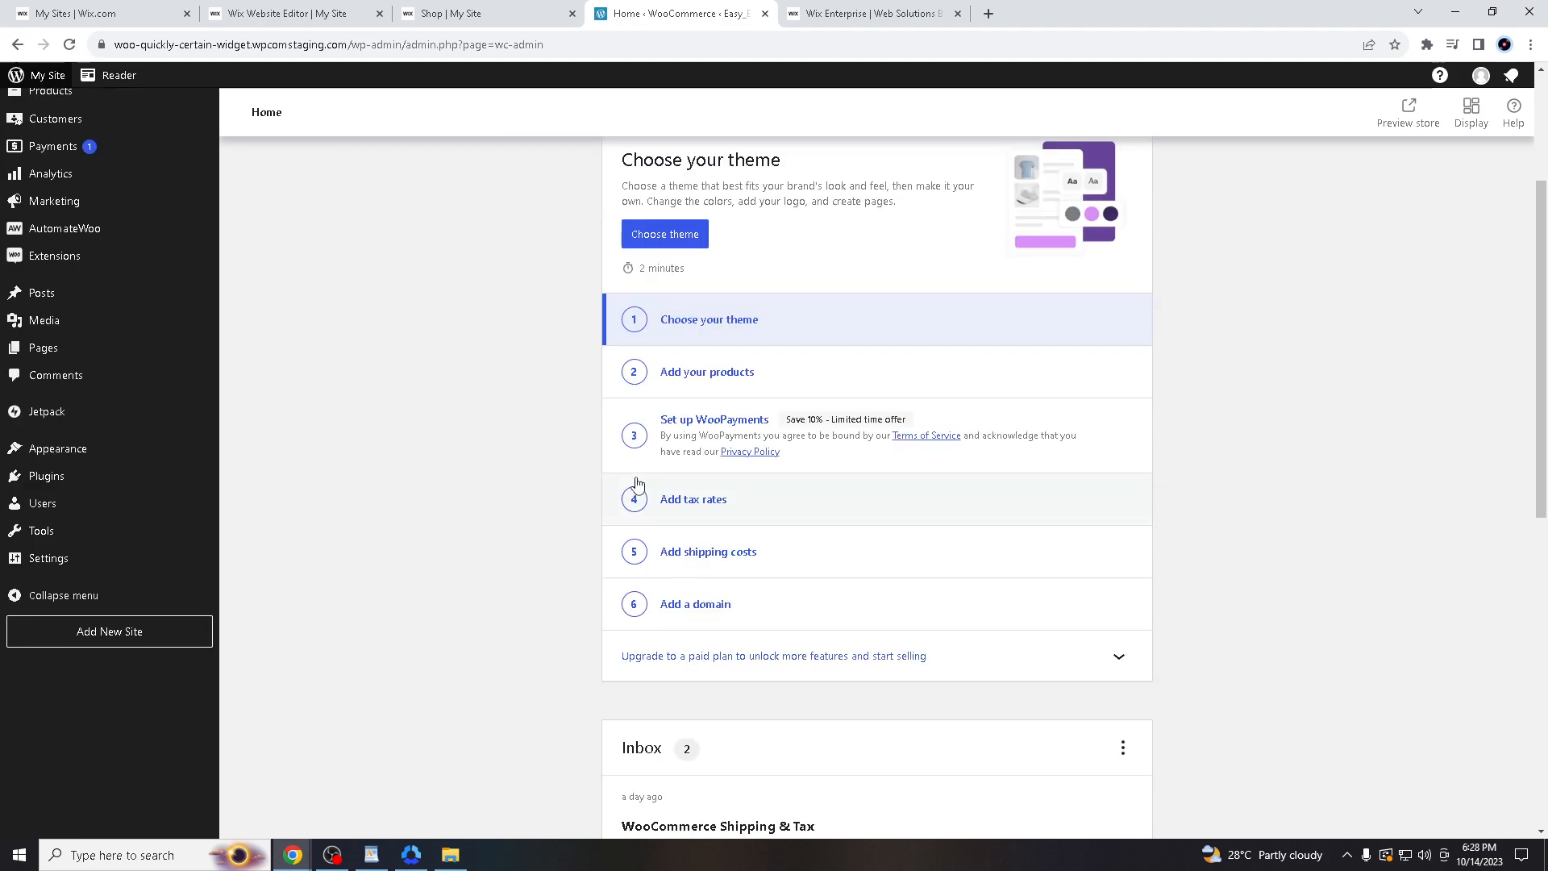
left_click(694, 603)
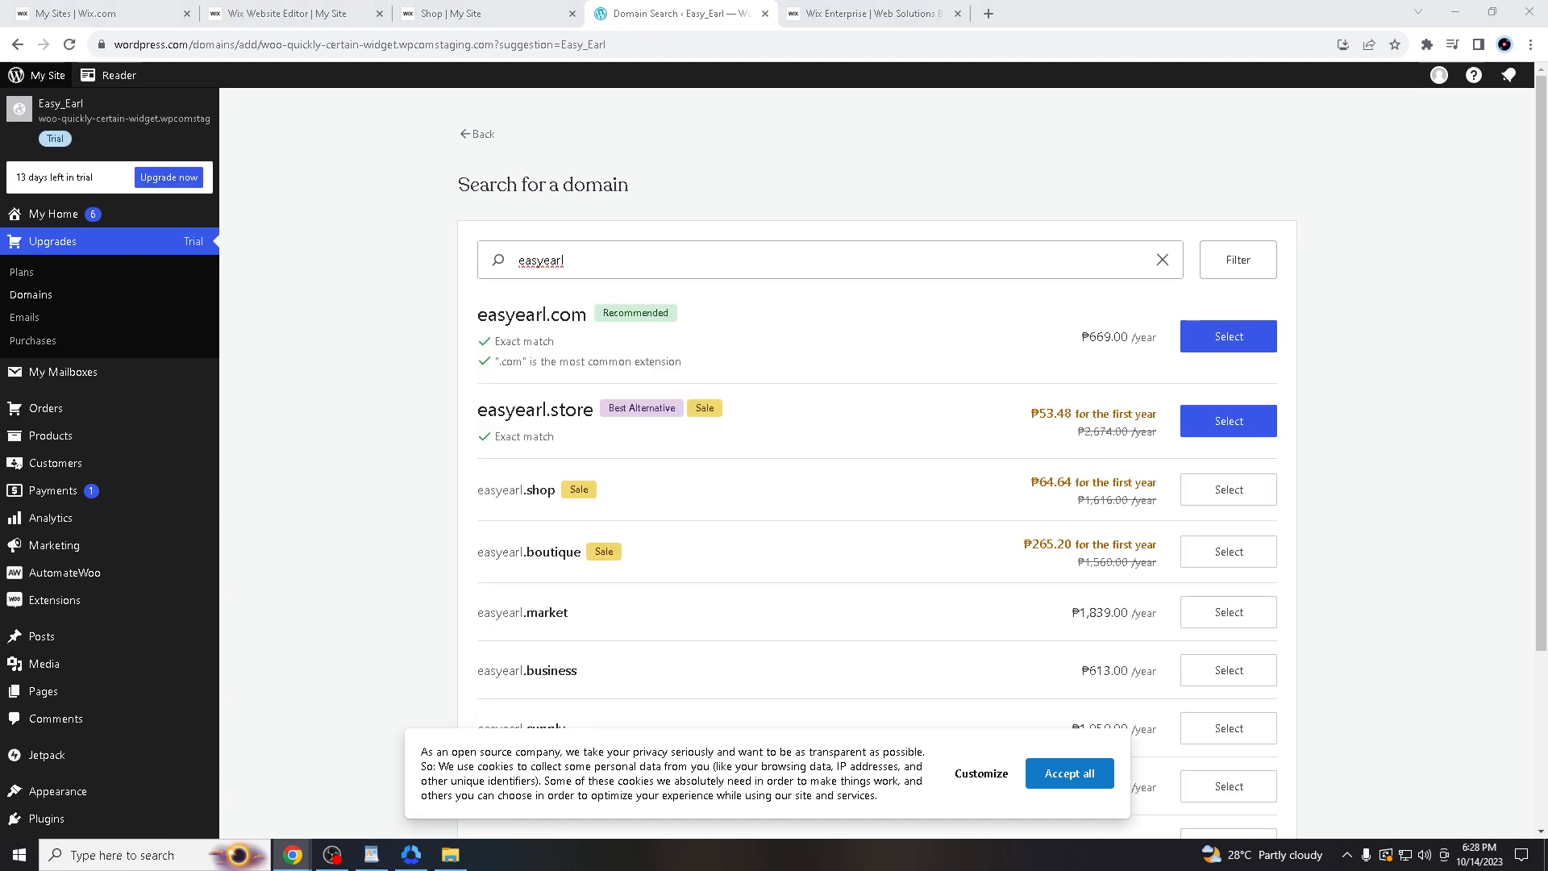
mouse_move(755, 453)
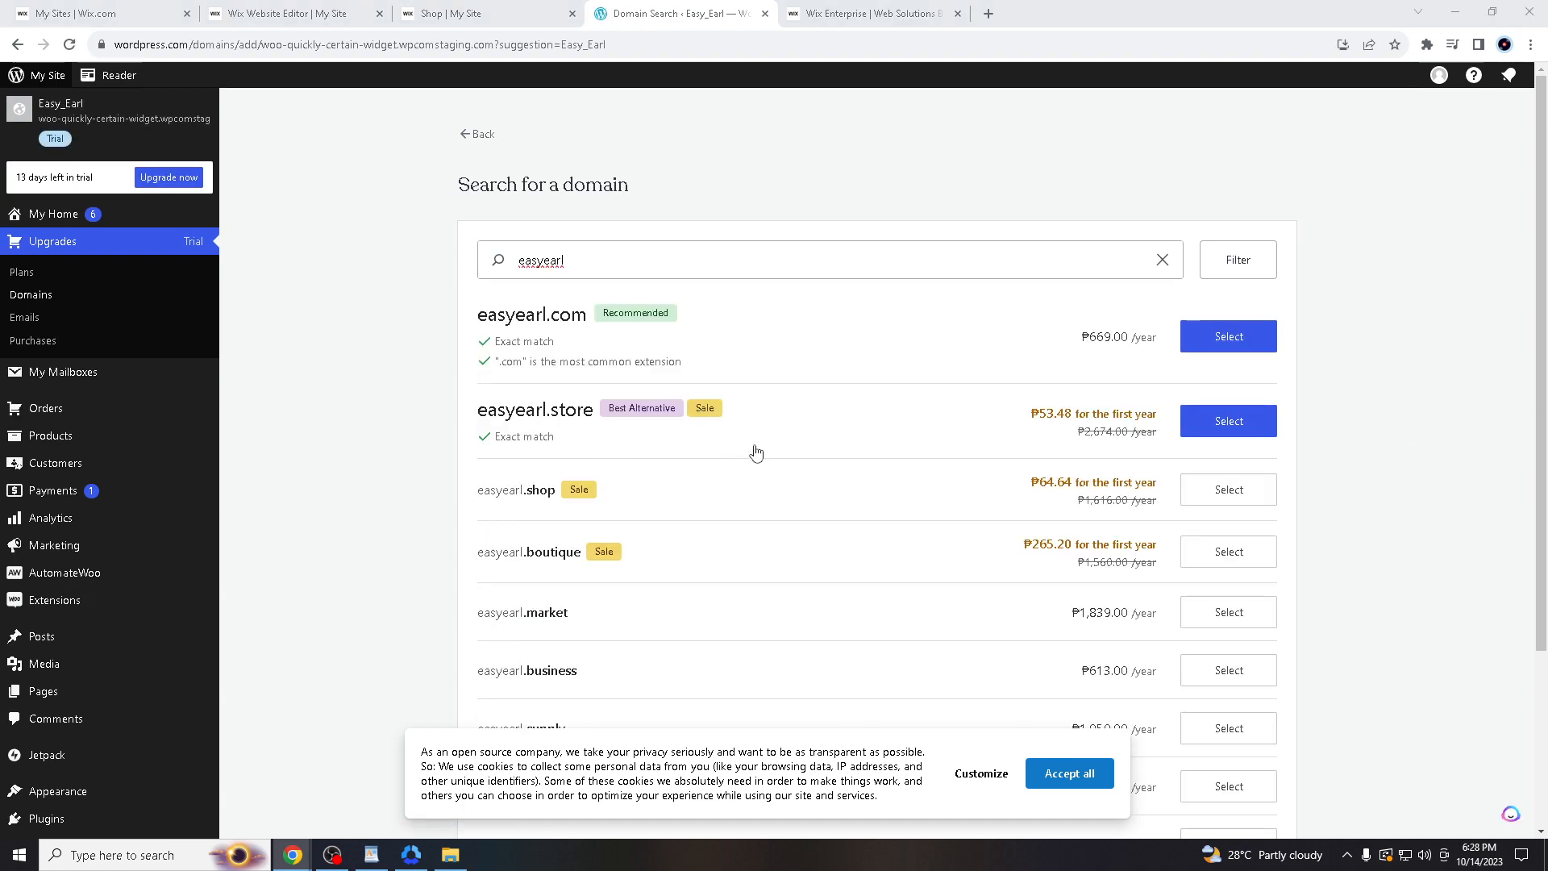
mouse_move(211, 193)
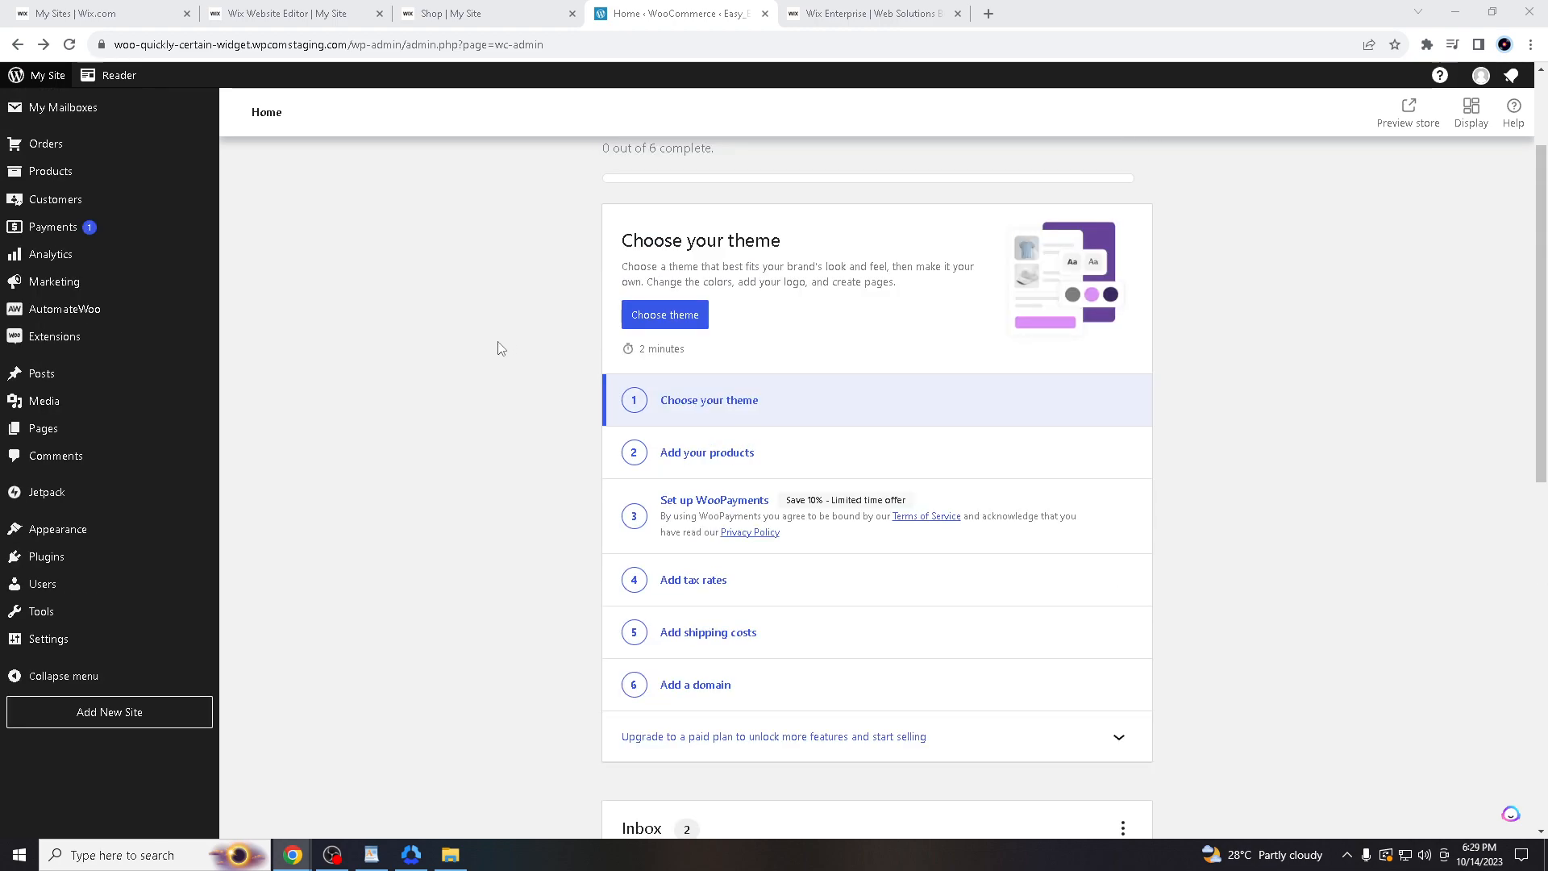
mouse_move(498, 351)
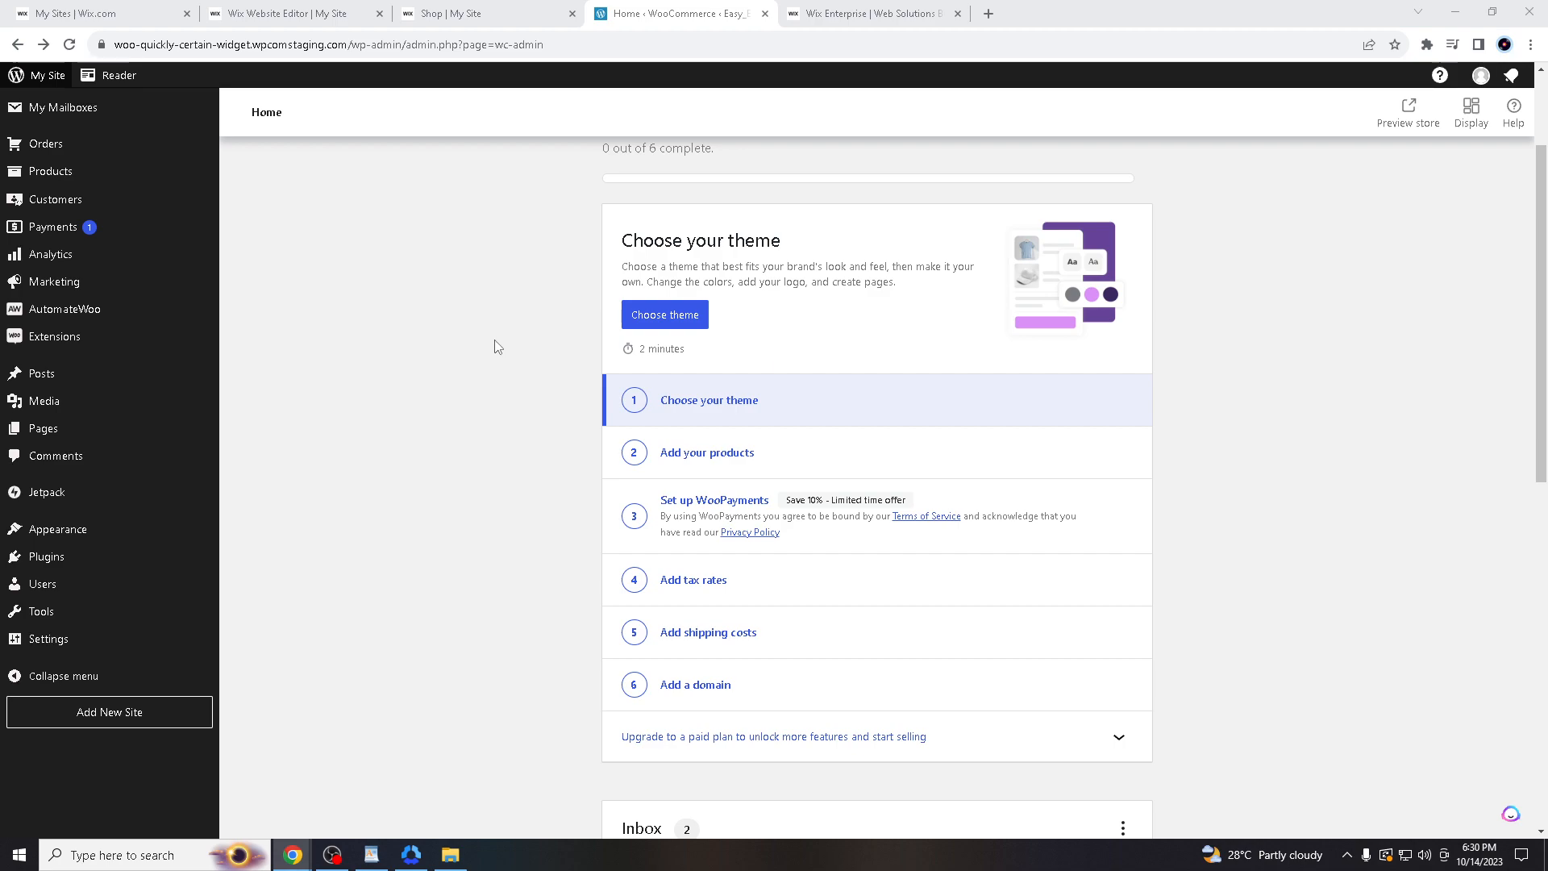
mouse_move(379, 378)
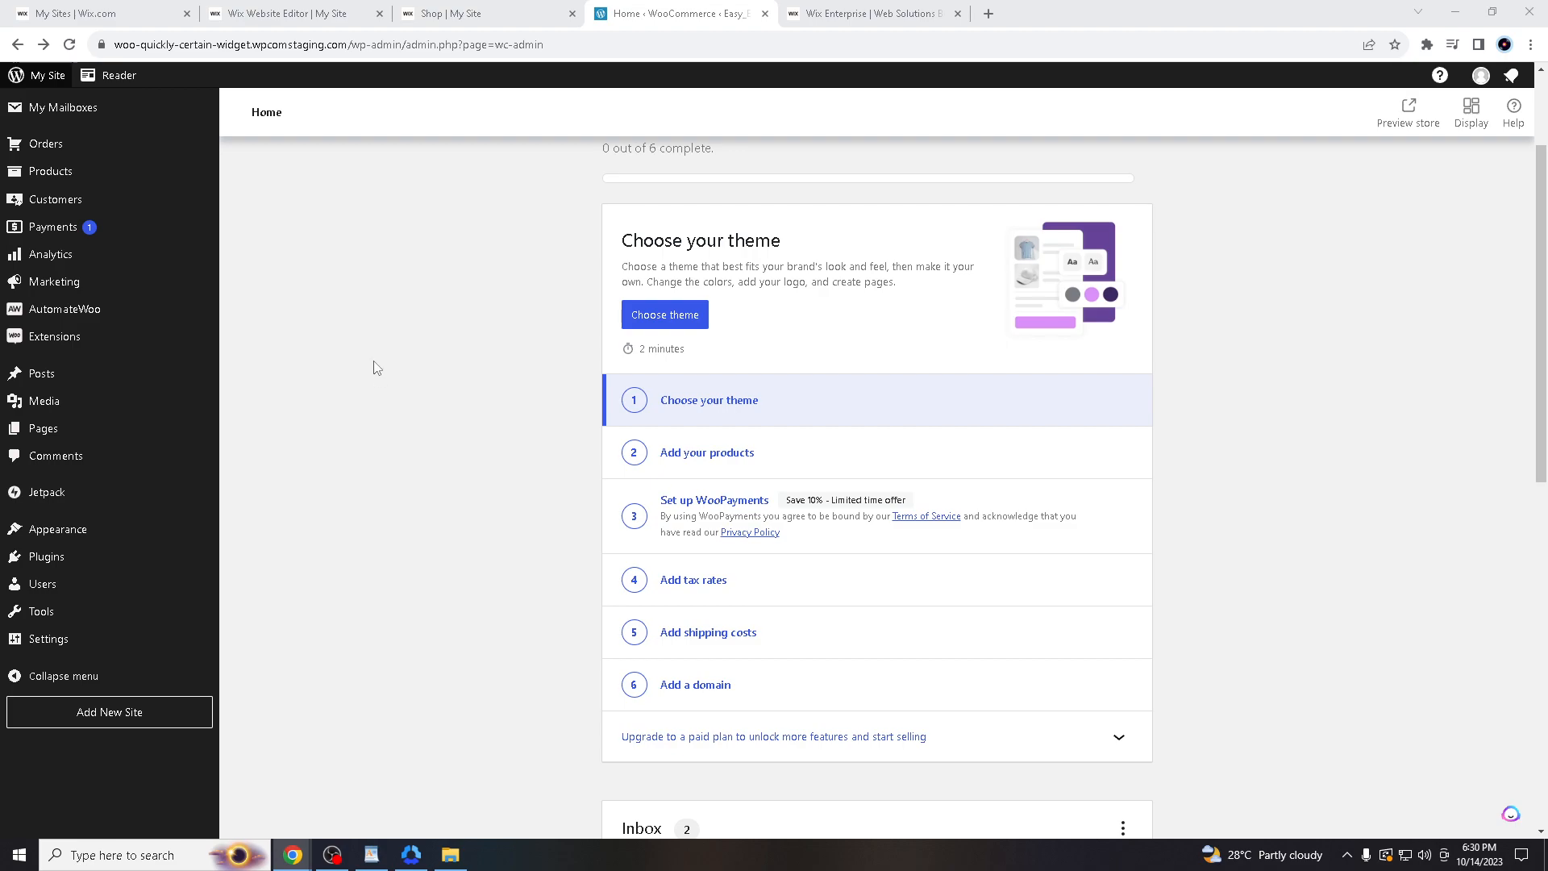
scroll("down", 3)
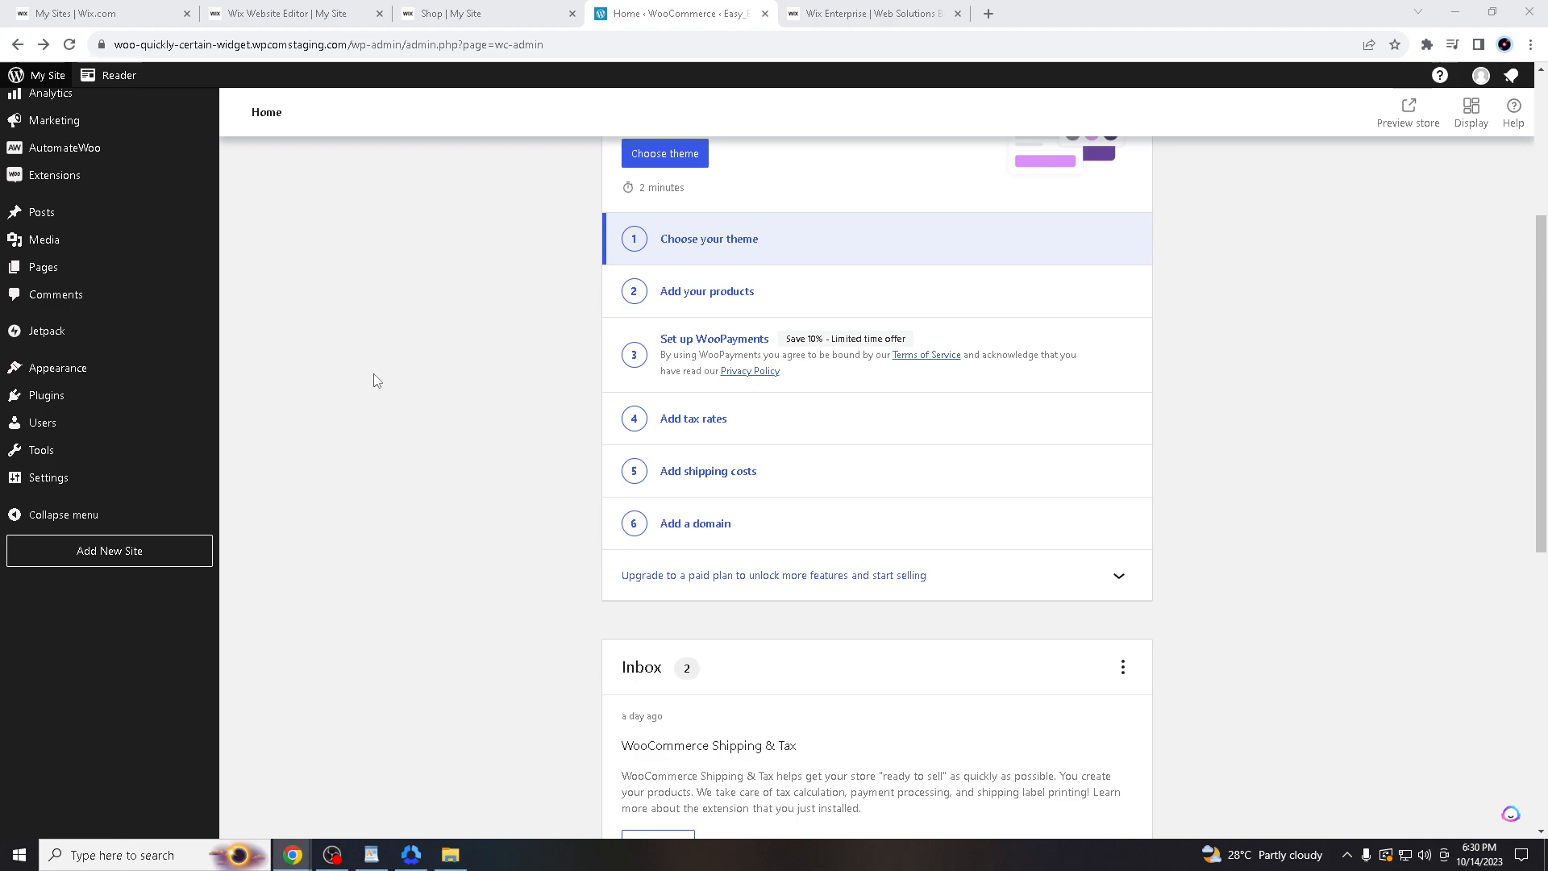
mouse_move(380, 396)
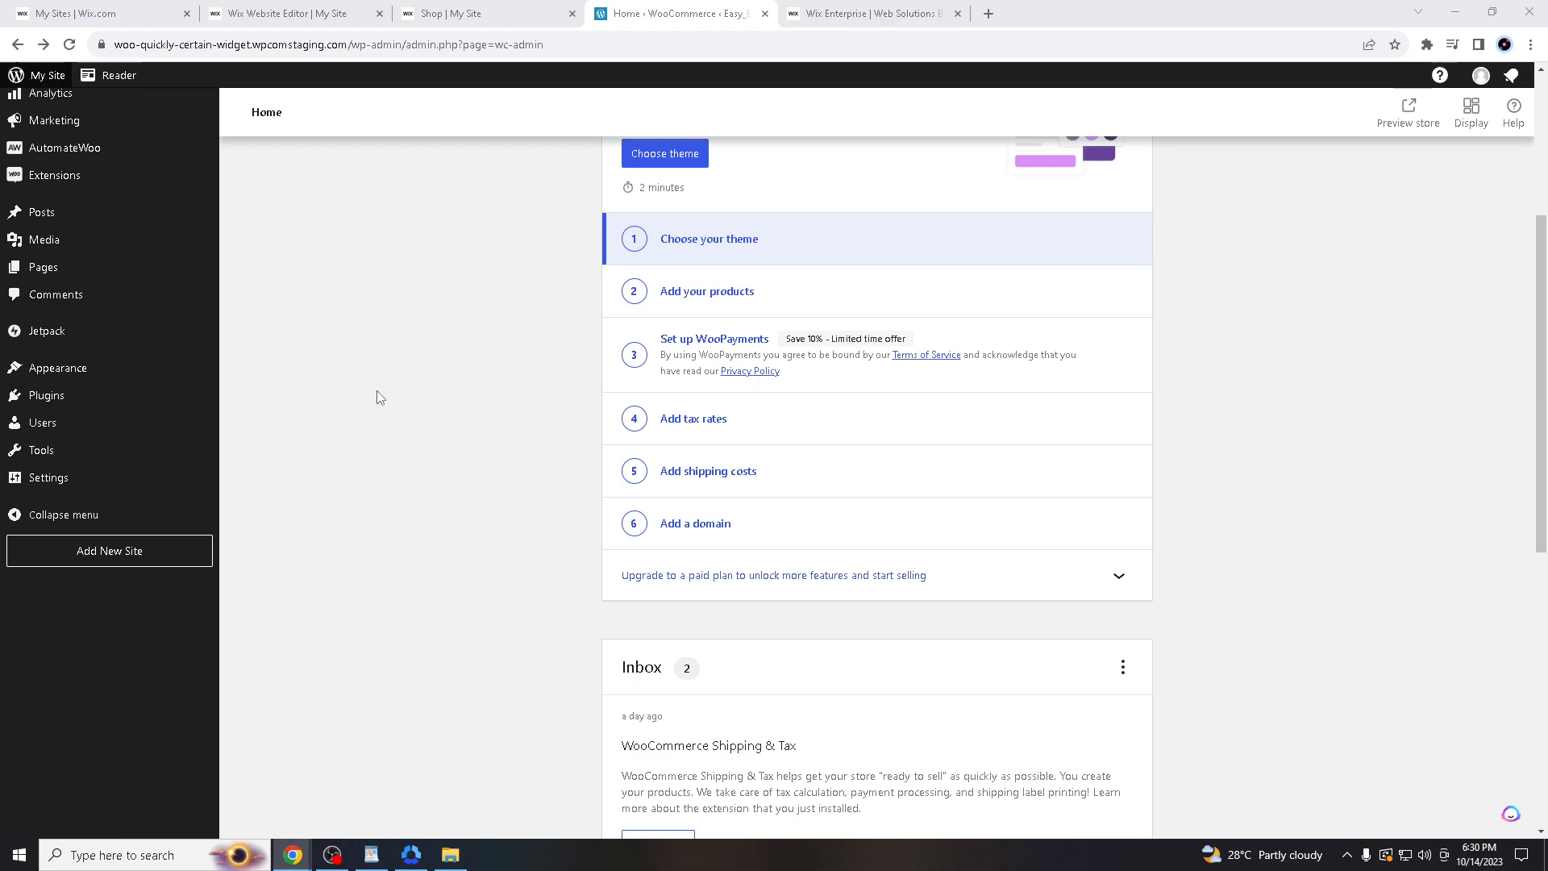
scroll("down", 3)
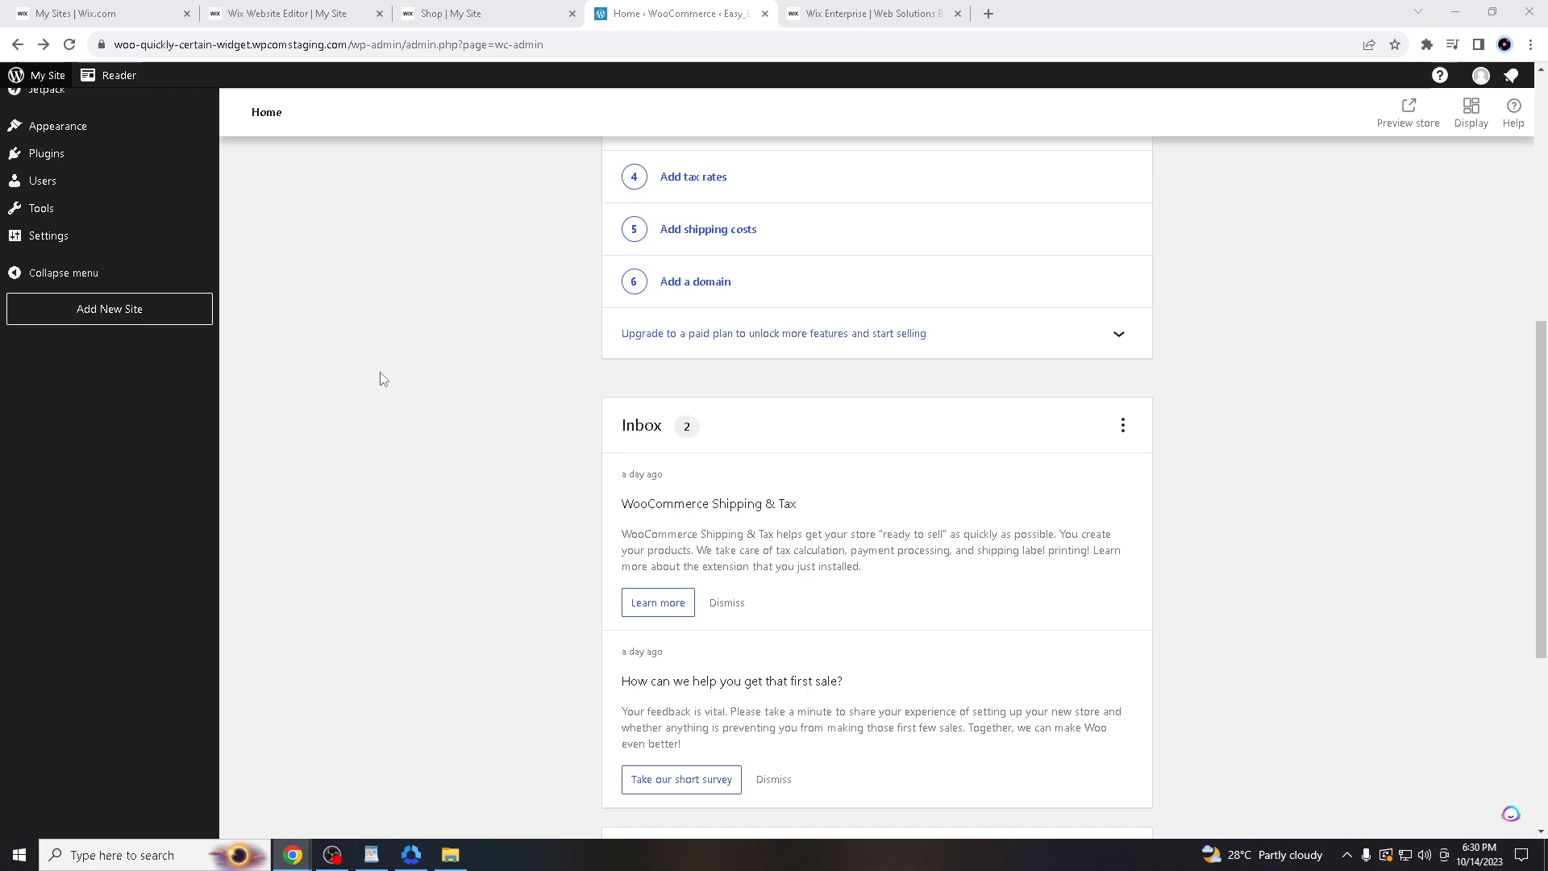
mouse_move(756, 498)
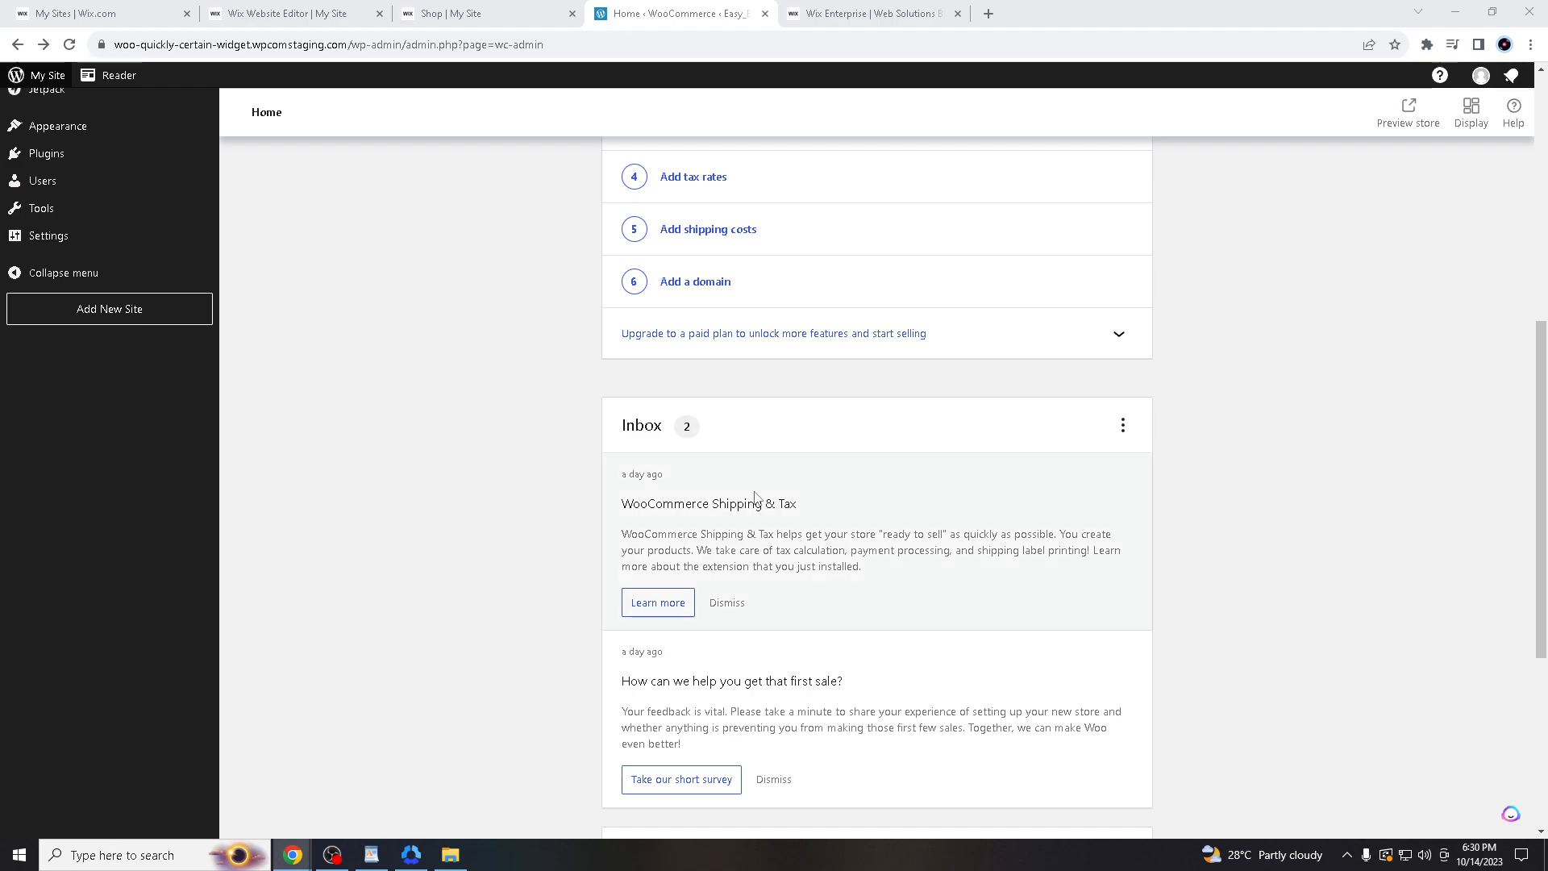